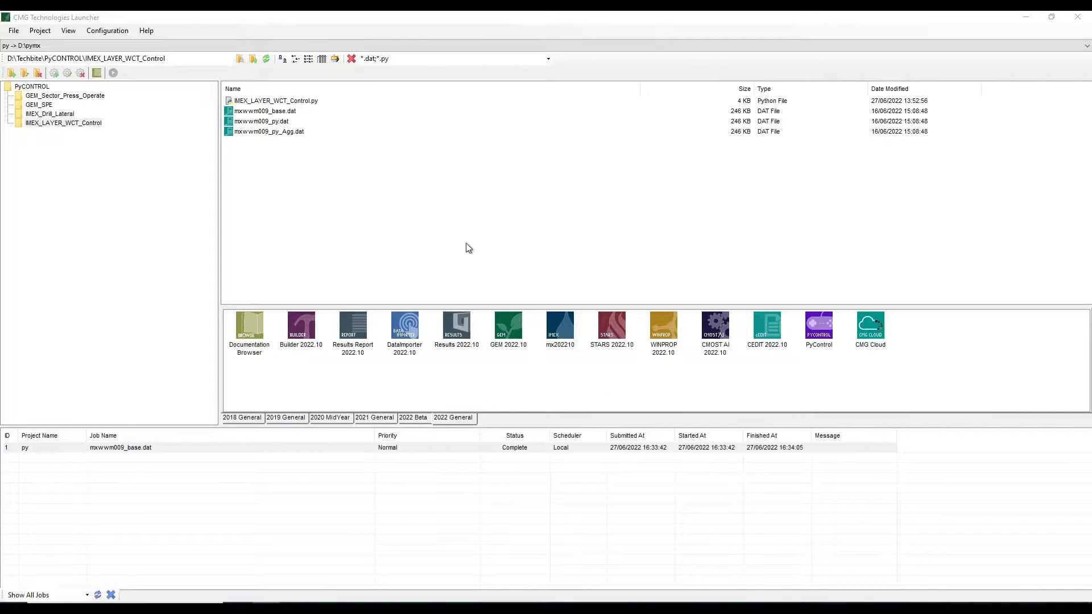
mouse_move(428, 212)
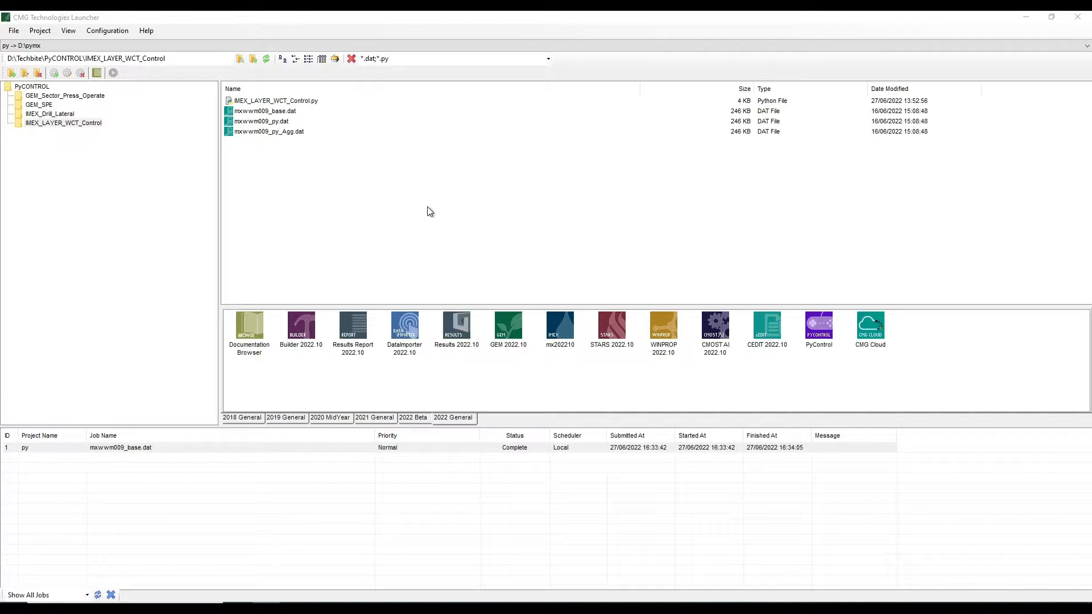
mouse_move(339, 319)
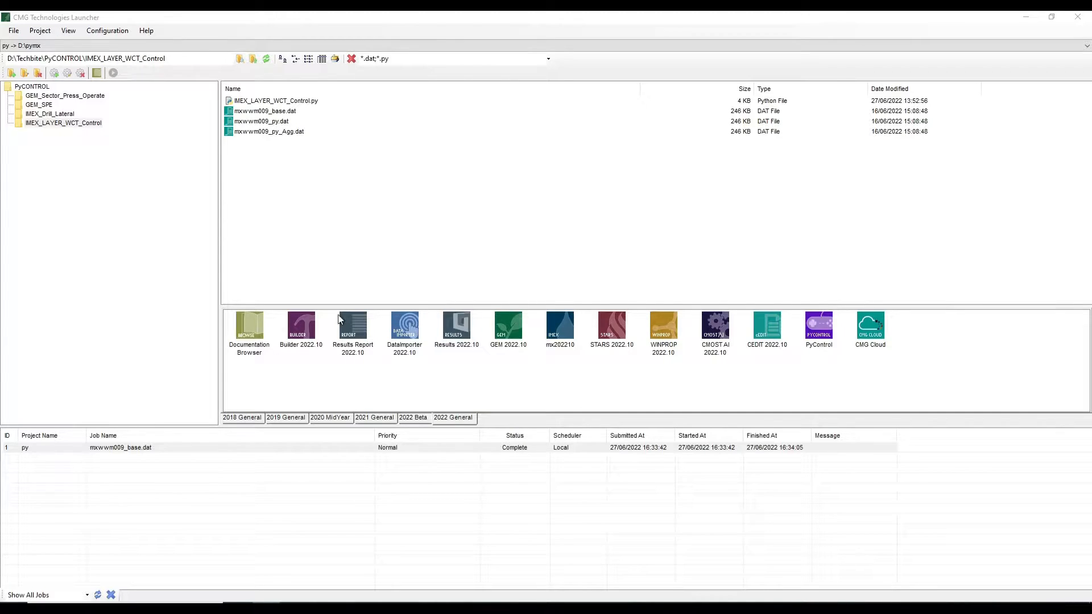
mouse_move(832, 377)
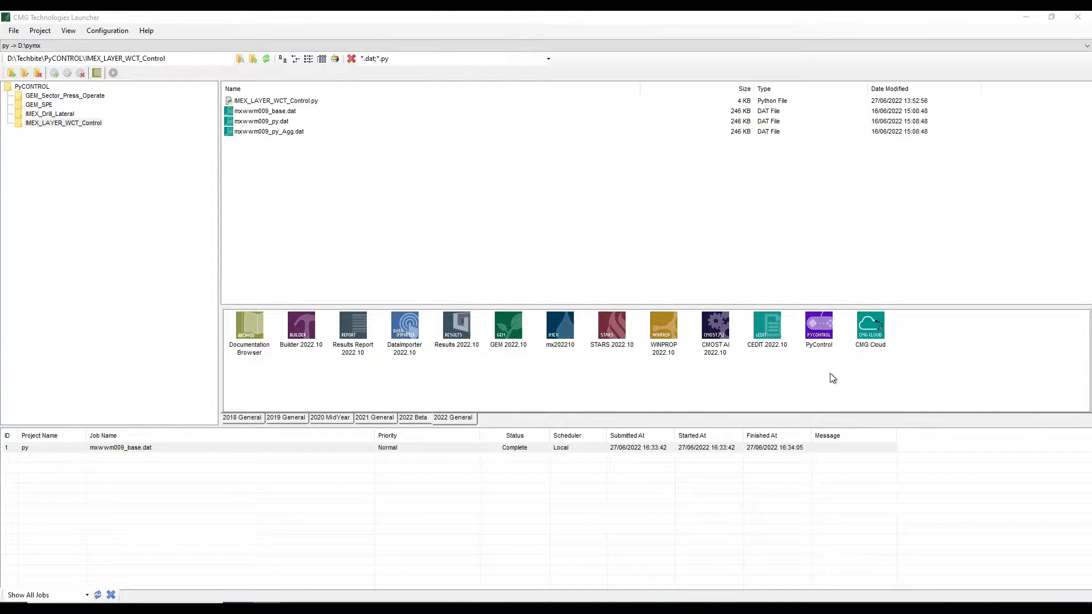
mouse_move(819, 332)
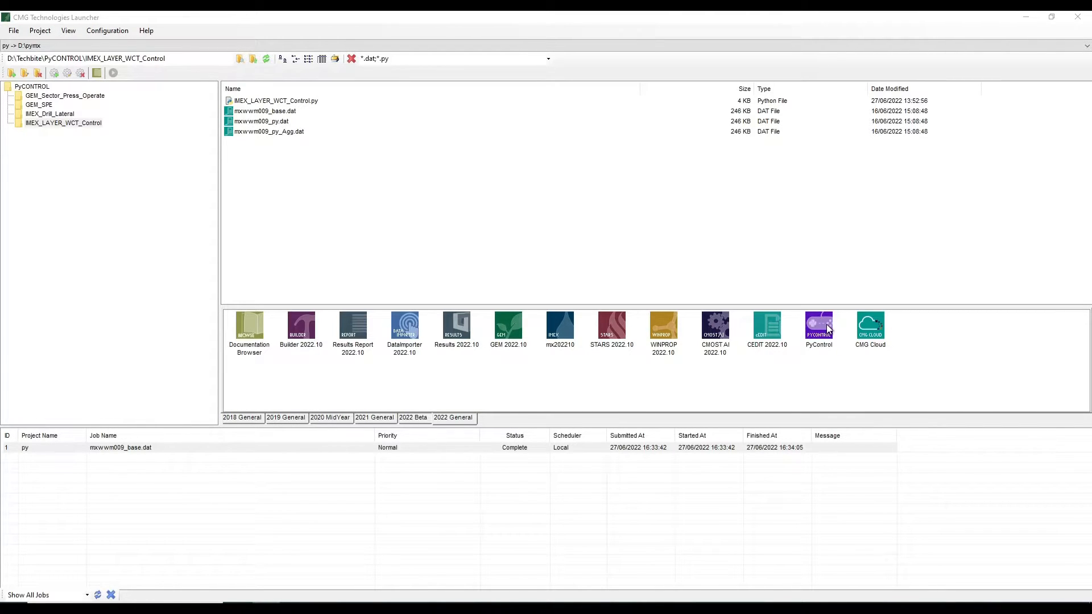
mouse_move(835, 312)
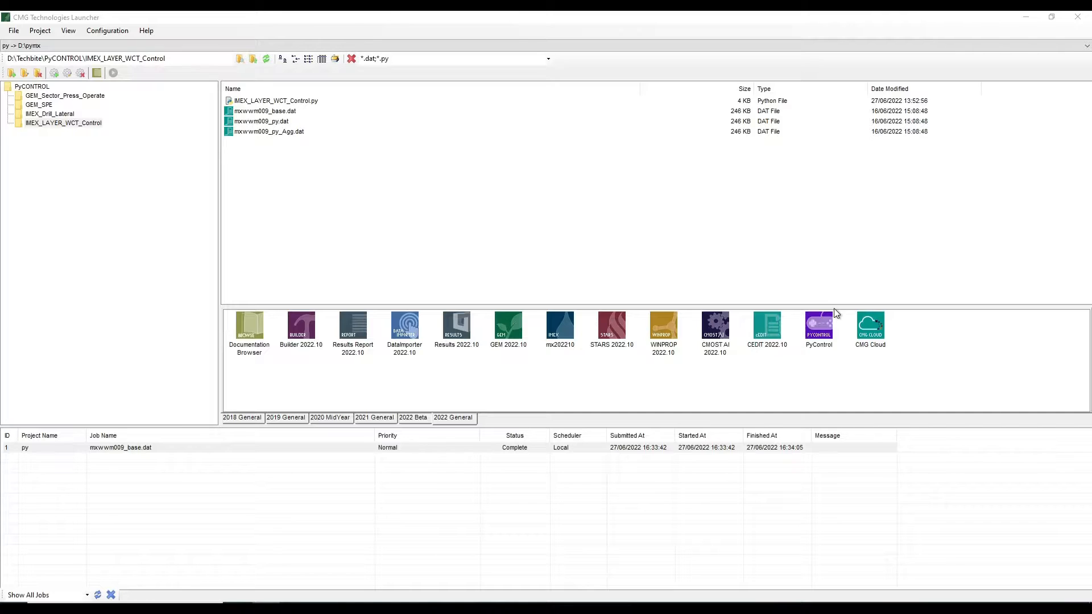
mouse_move(833, 321)
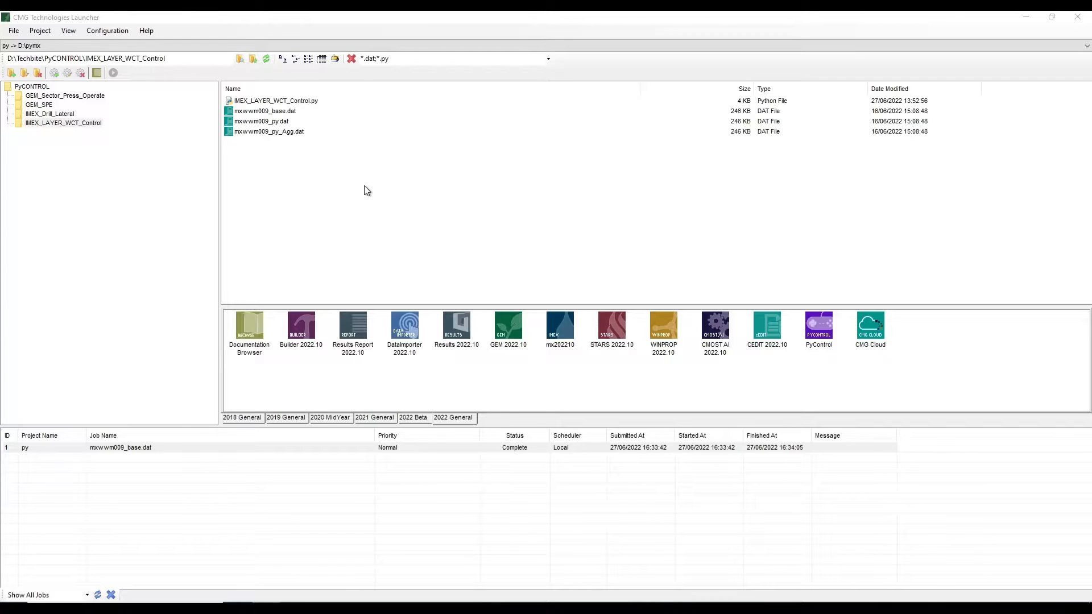
Step: Select the mxwwm009_py.dat dataset and load its existing IMEX_LAYER_WCT_Control script
click(274, 100)
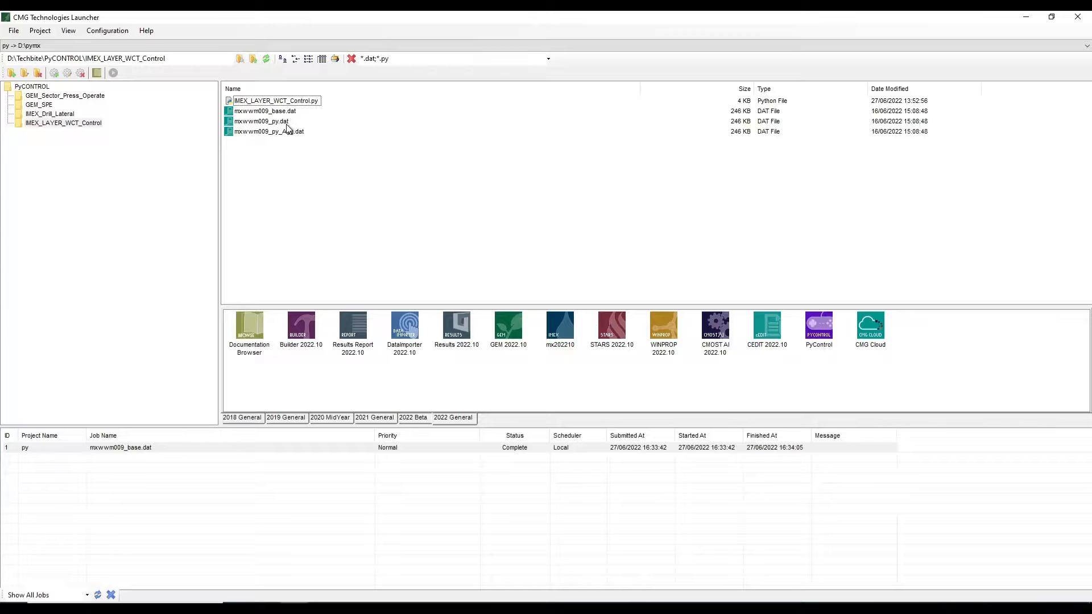
mouse_move(446, 277)
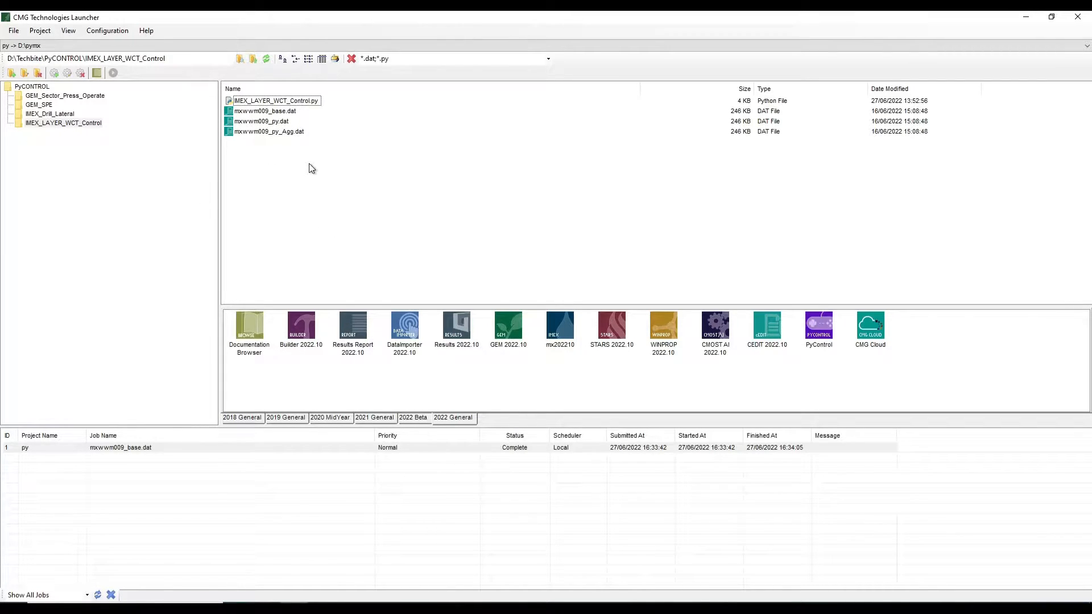
mouse_move(266, 126)
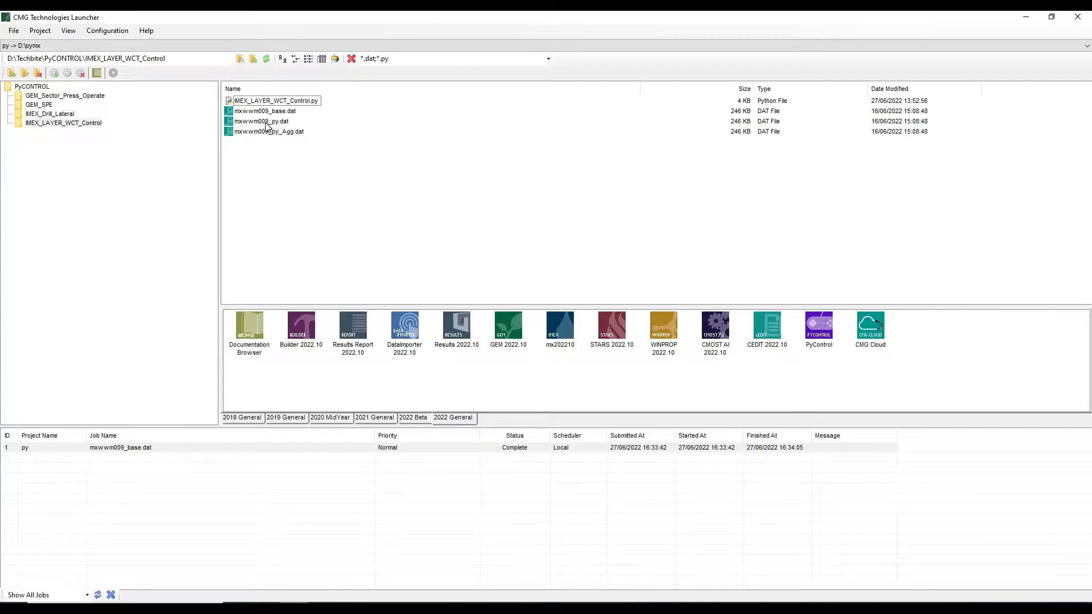
click(262, 121)
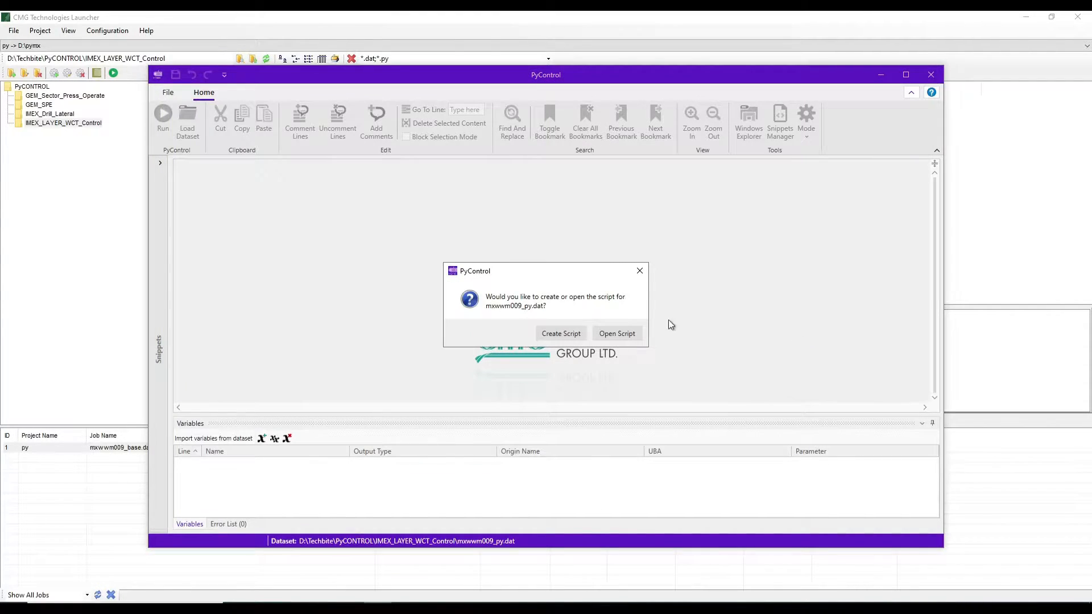
mouse_move(616, 333)
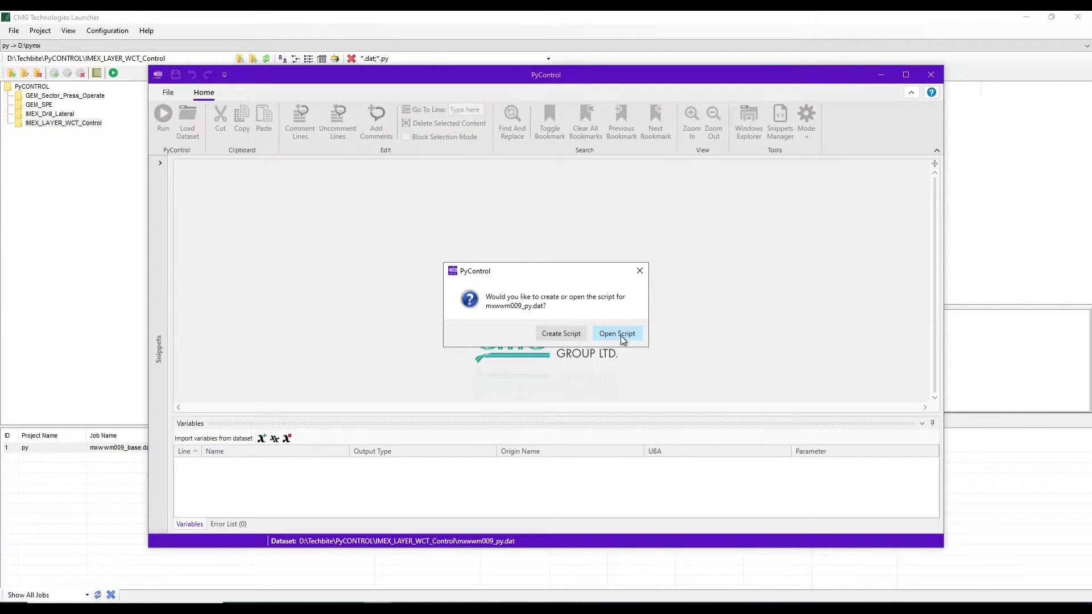
click(616, 333)
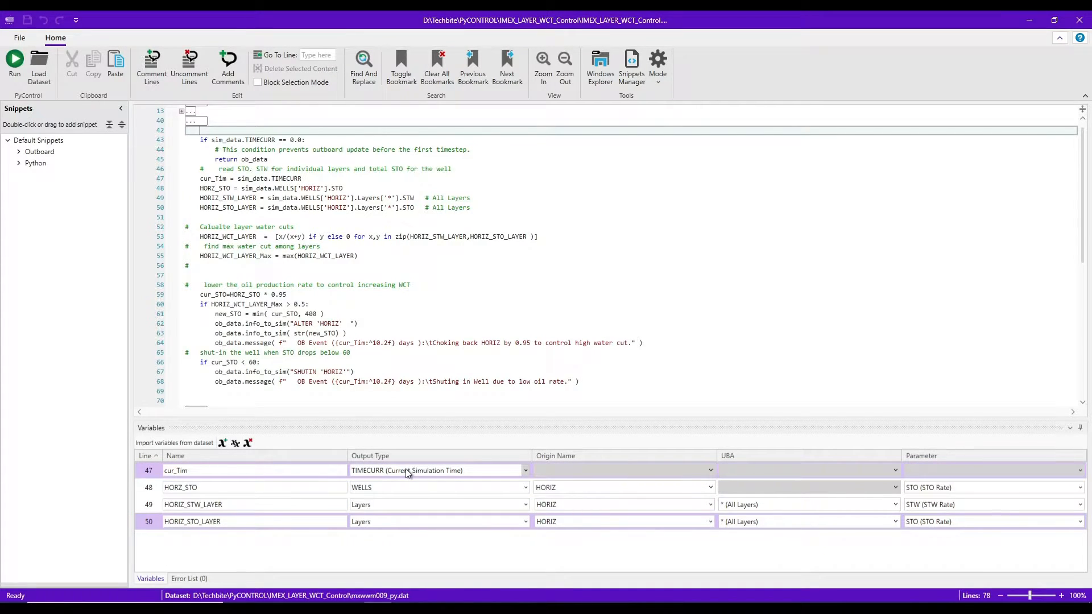
mouse_move(434, 479)
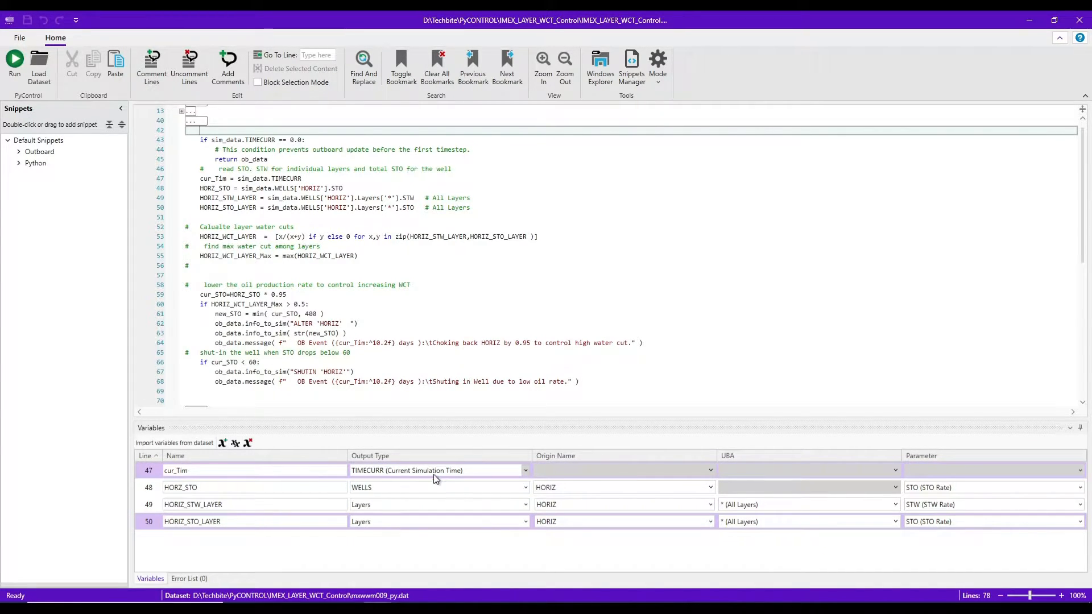
mouse_move(475, 478)
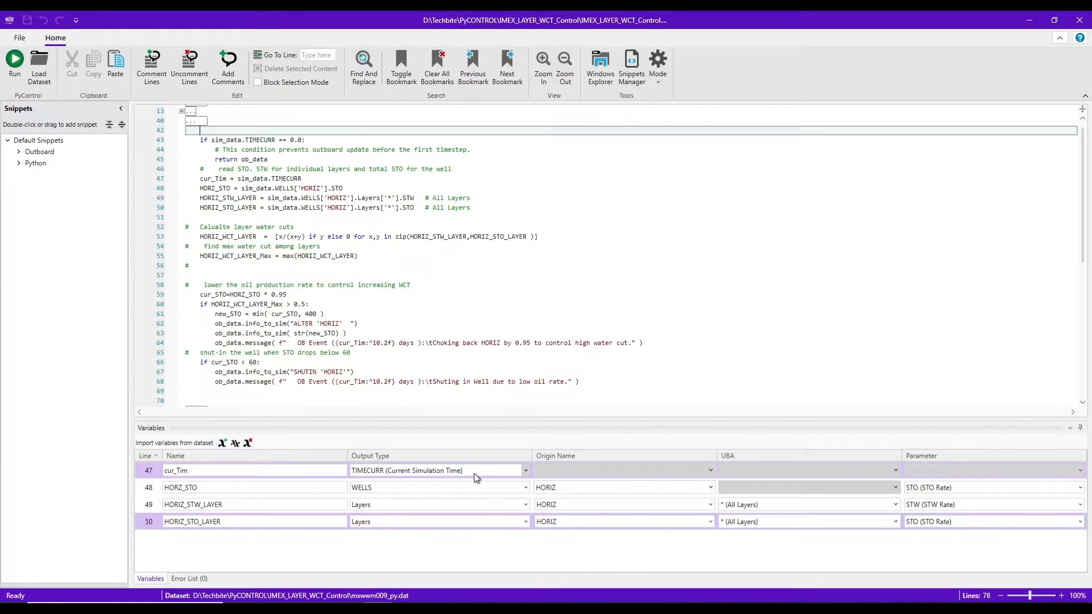
click(279, 488)
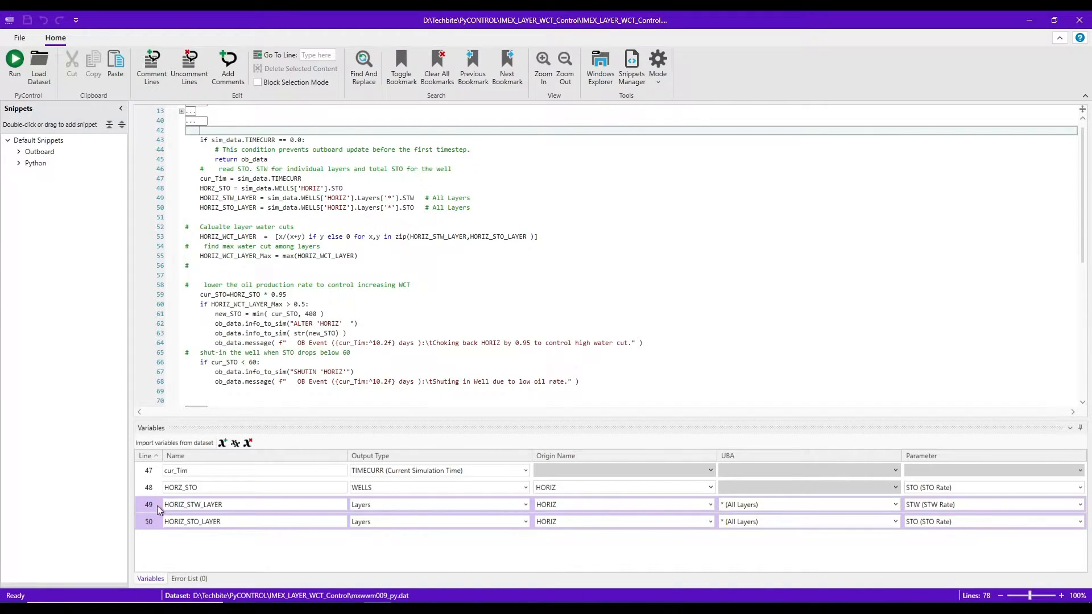
click(148, 504)
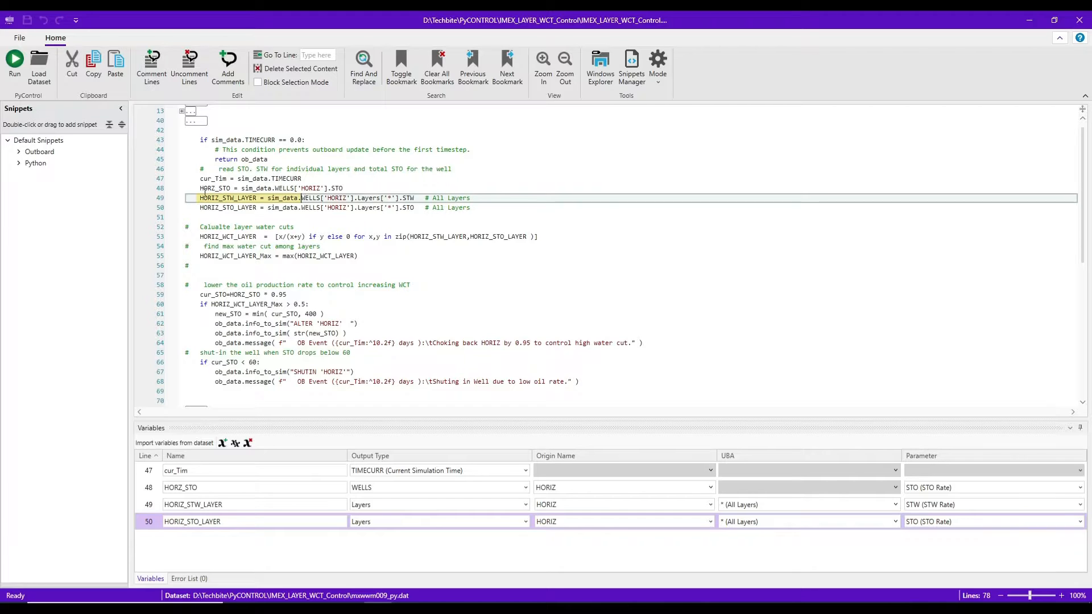
click(148, 504)
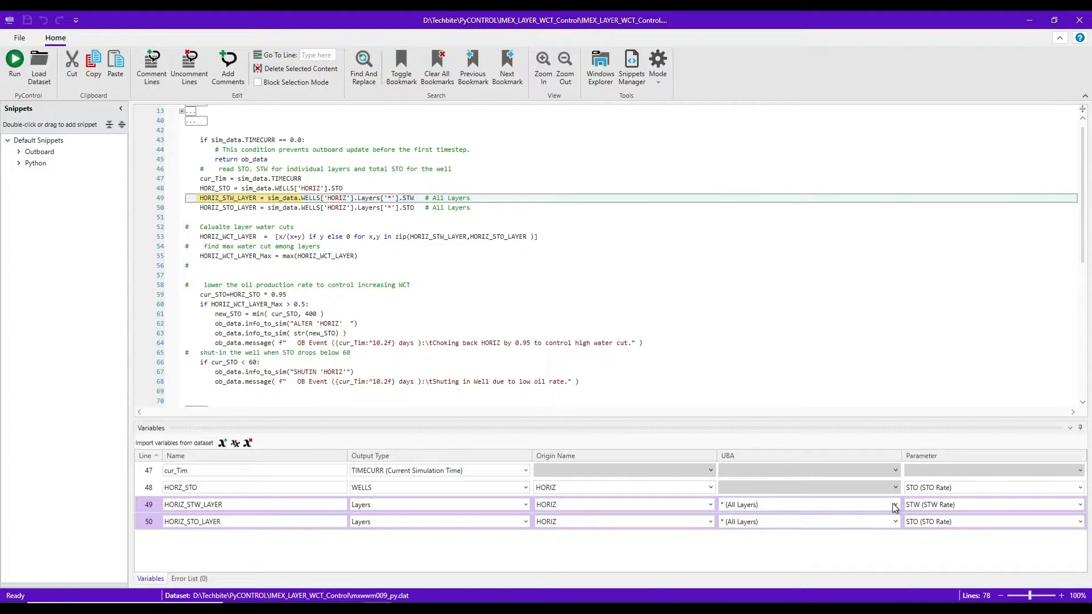
click(894, 504)
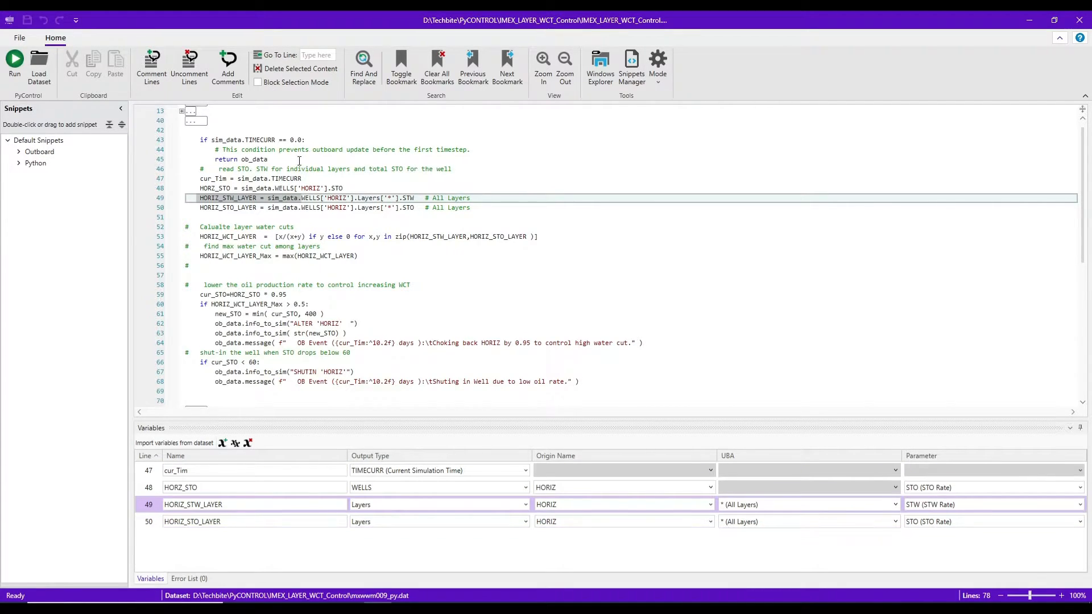
mouse_move(274, 258)
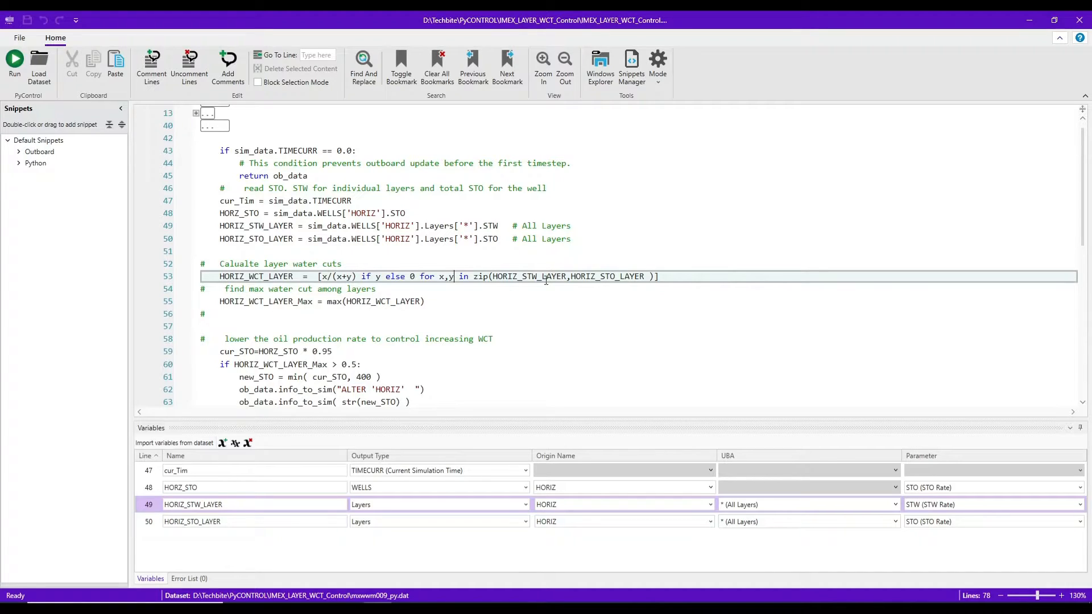
mouse_move(547, 276)
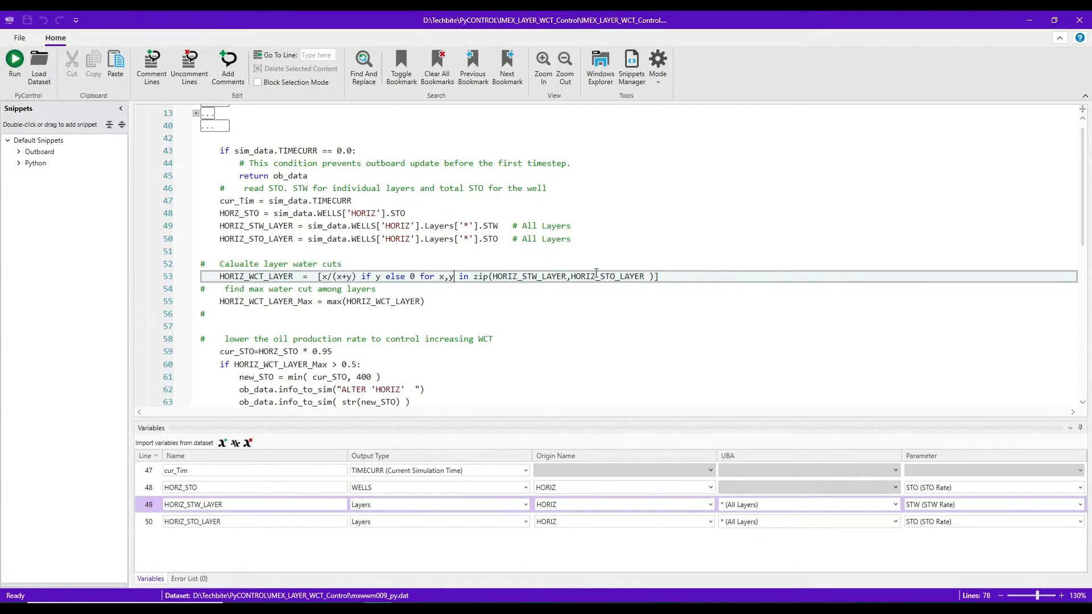
mouse_move(492, 281)
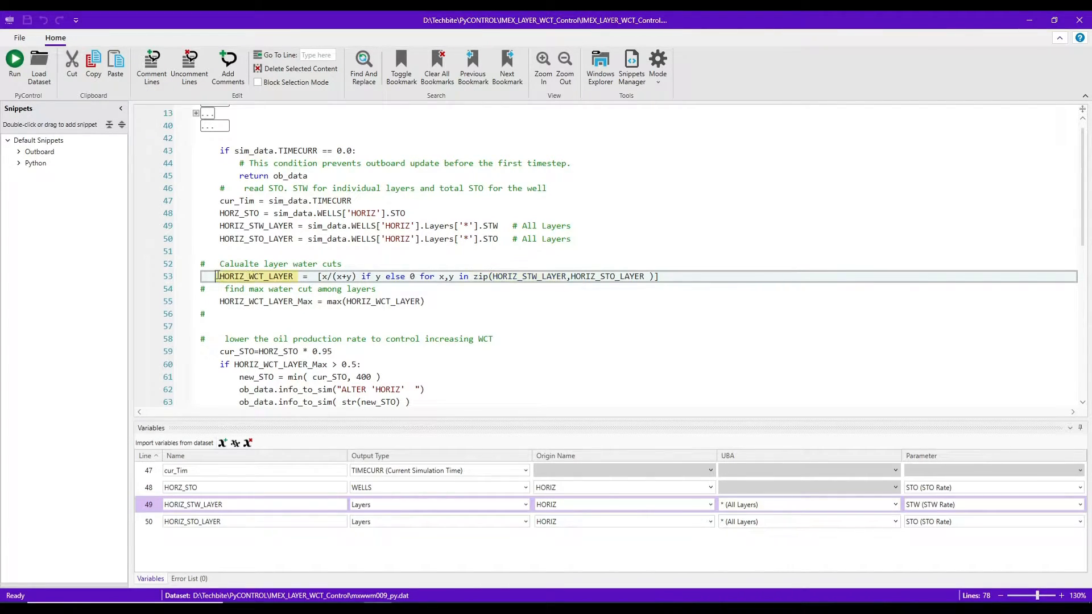
click(218, 276)
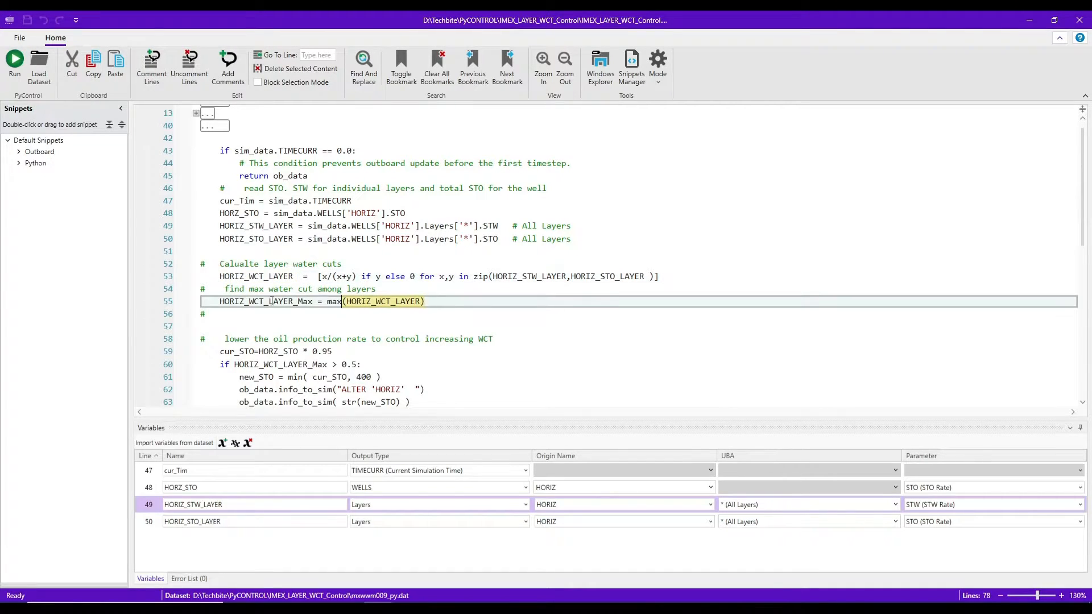
scroll(down, 3)
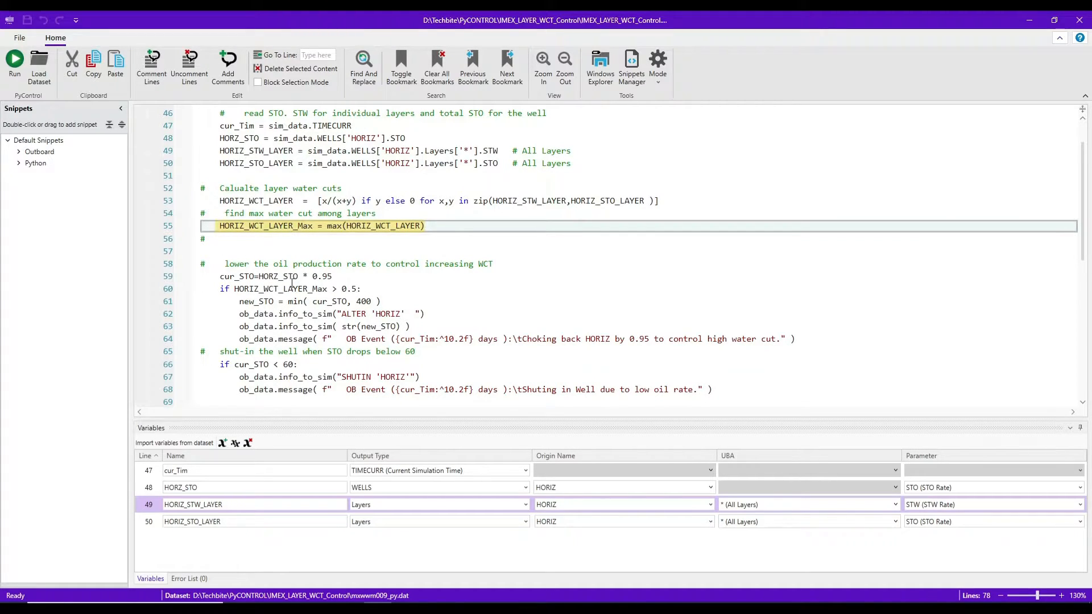
click(278, 277)
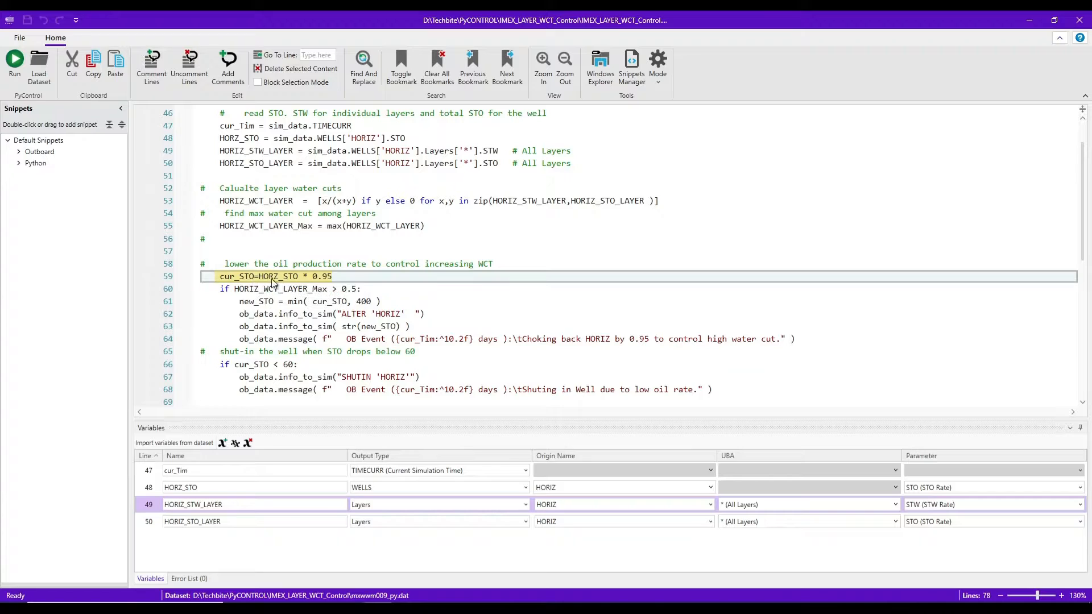
mouse_move(272, 276)
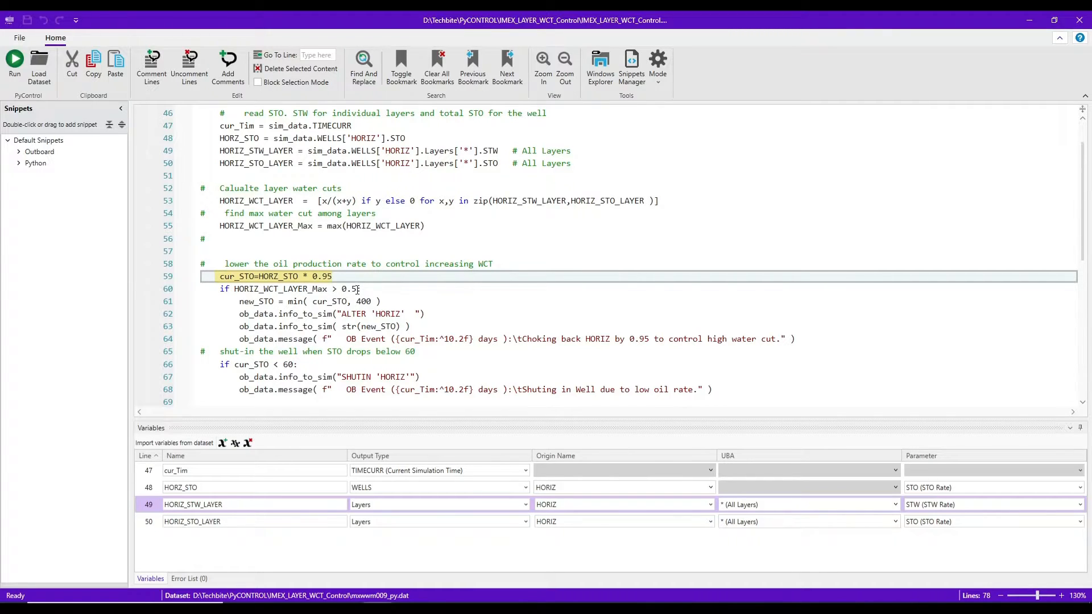
click(250, 288)
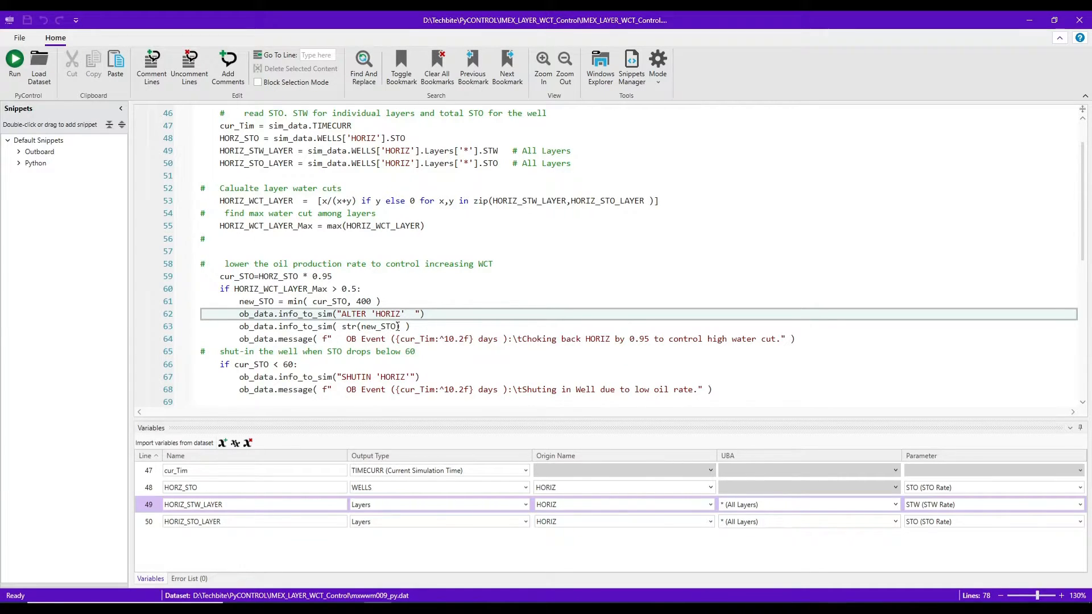
double_click(380, 326)
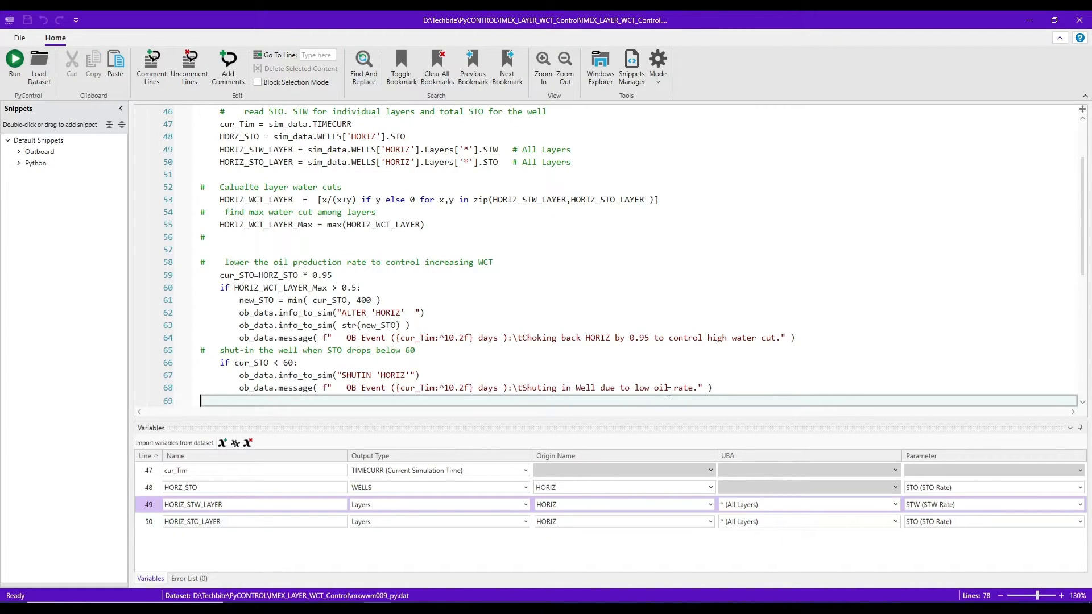
mouse_move(670, 387)
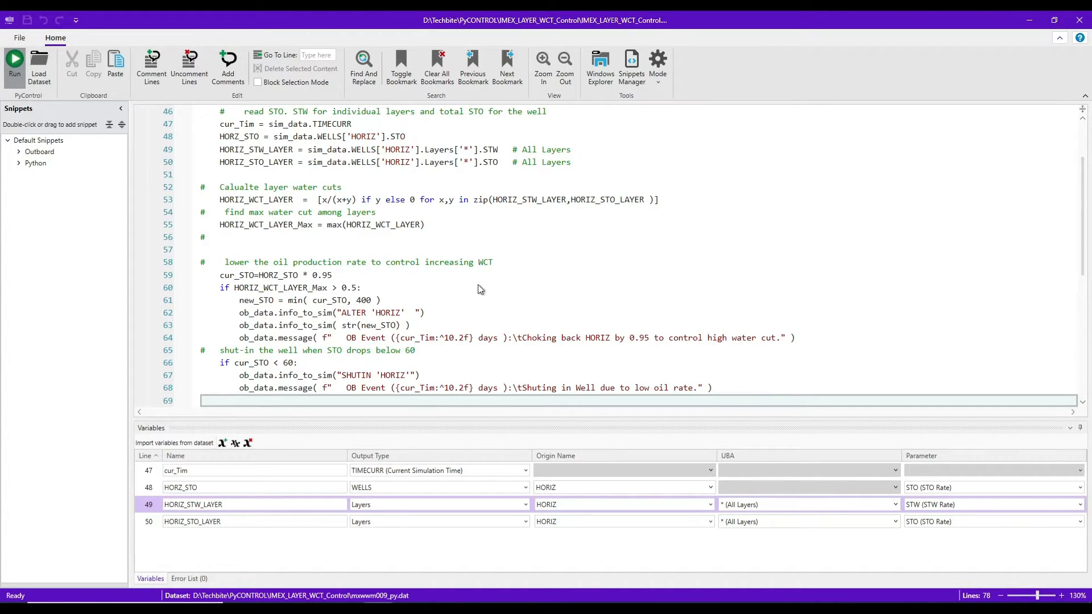
Step: Configure the run dialog, reviewing the outboard start time and adding the -record switch
click(14, 66)
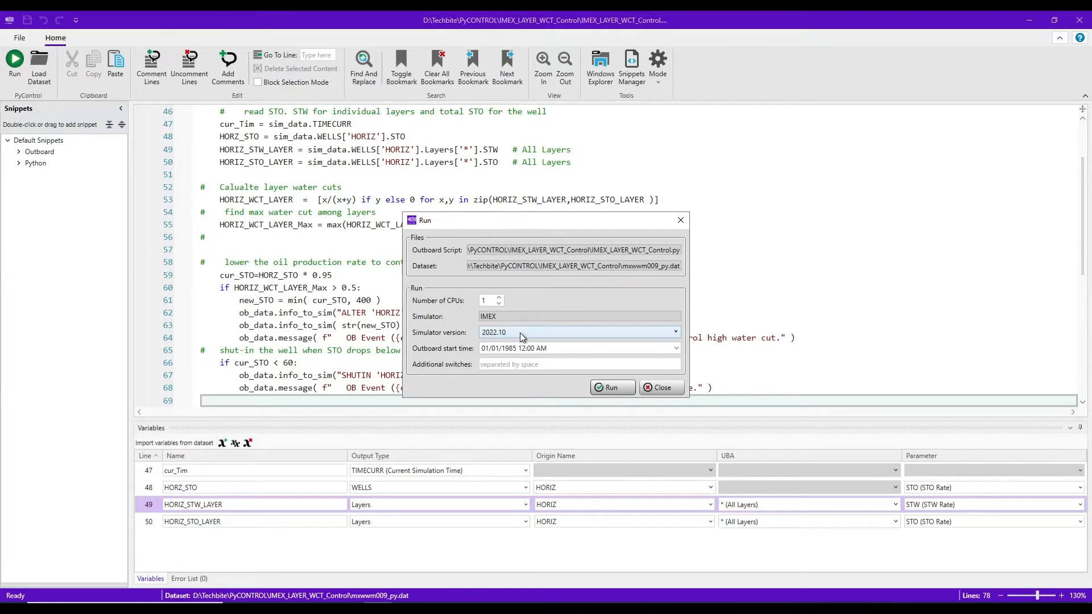
mouse_move(497, 337)
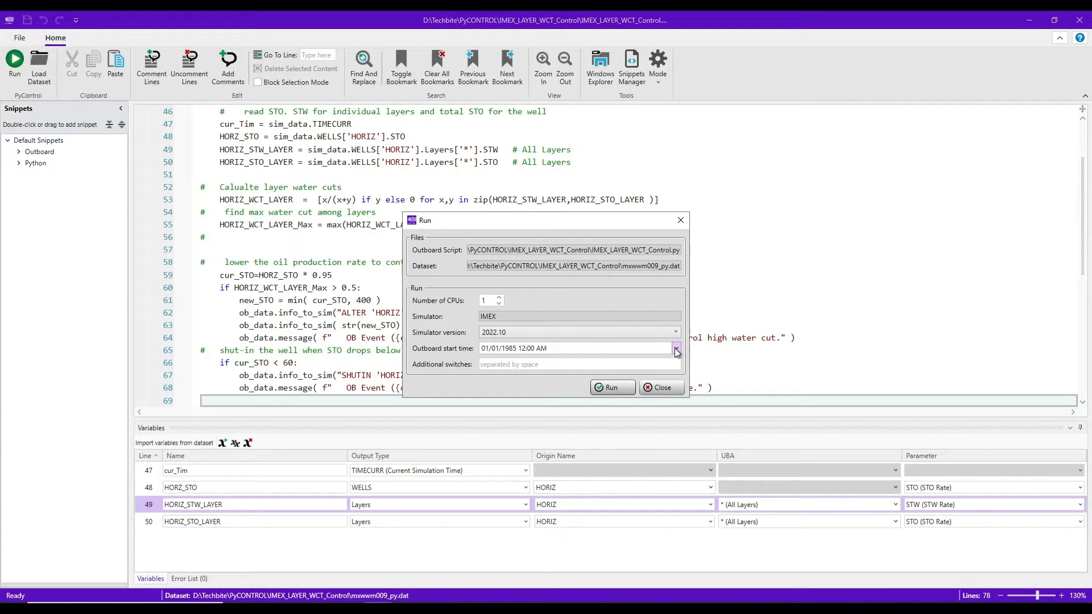
click(675, 348)
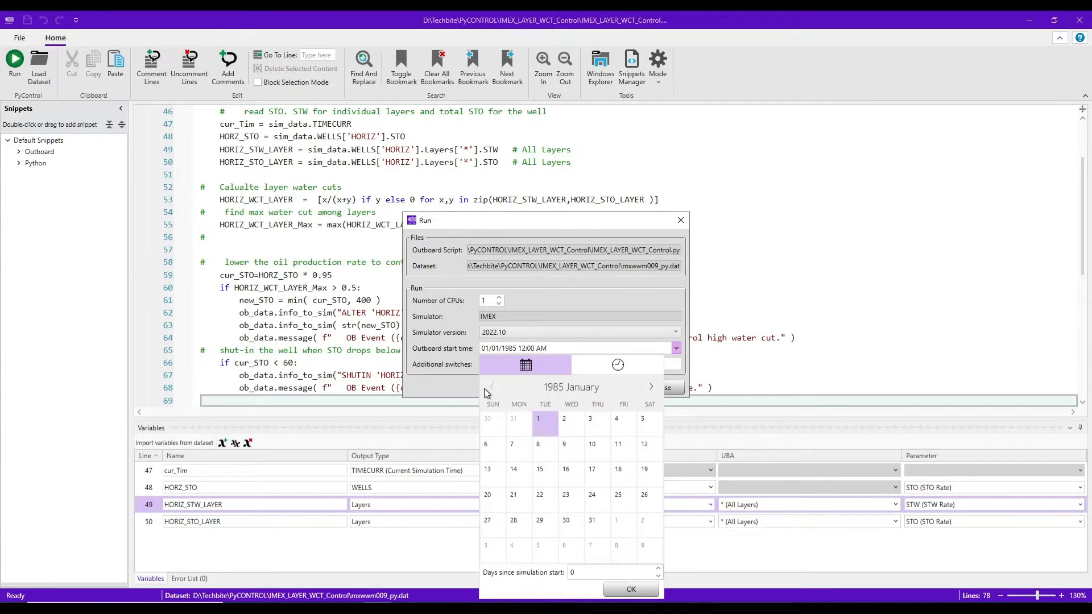
mouse_move(444, 390)
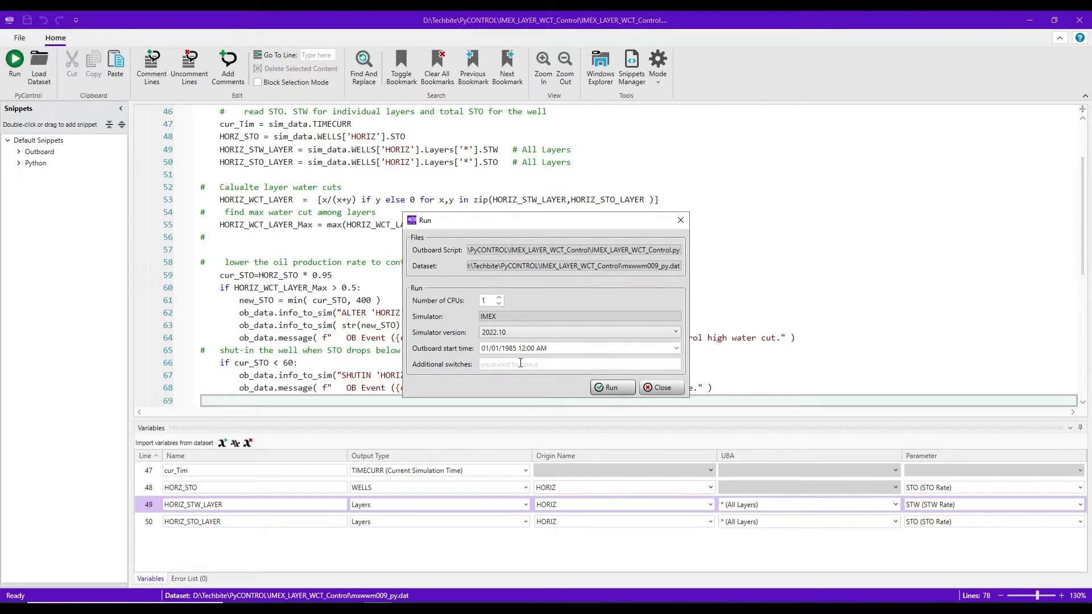
text(-)
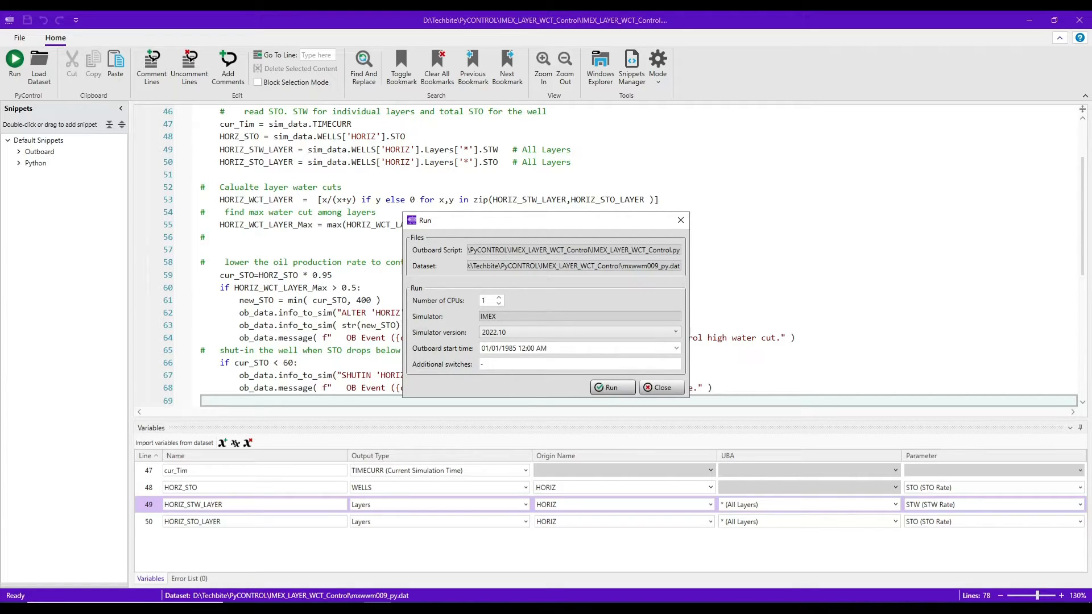
text(reord)
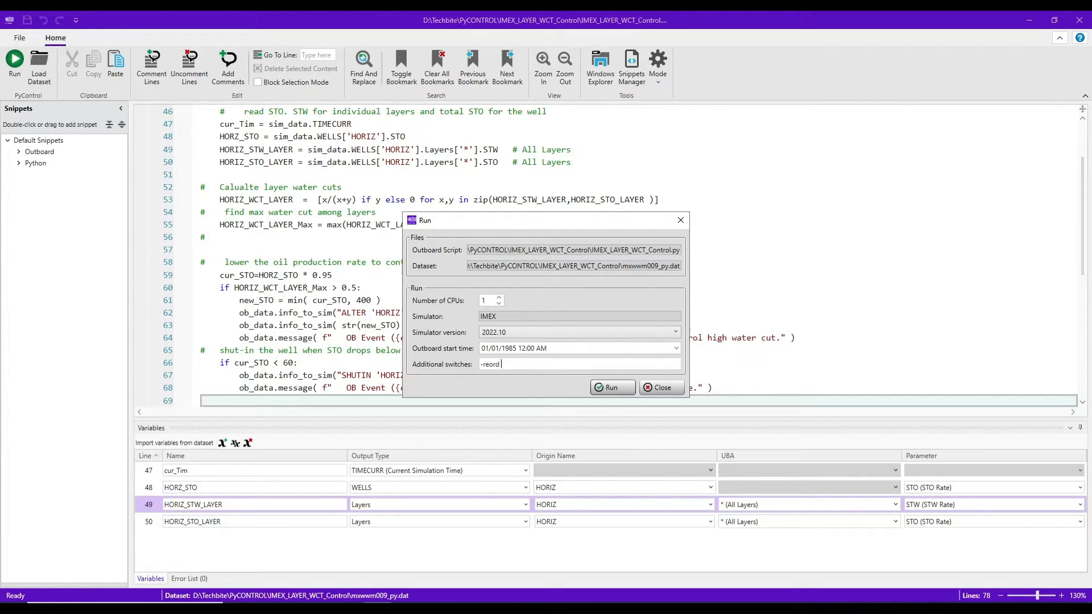
text(d)
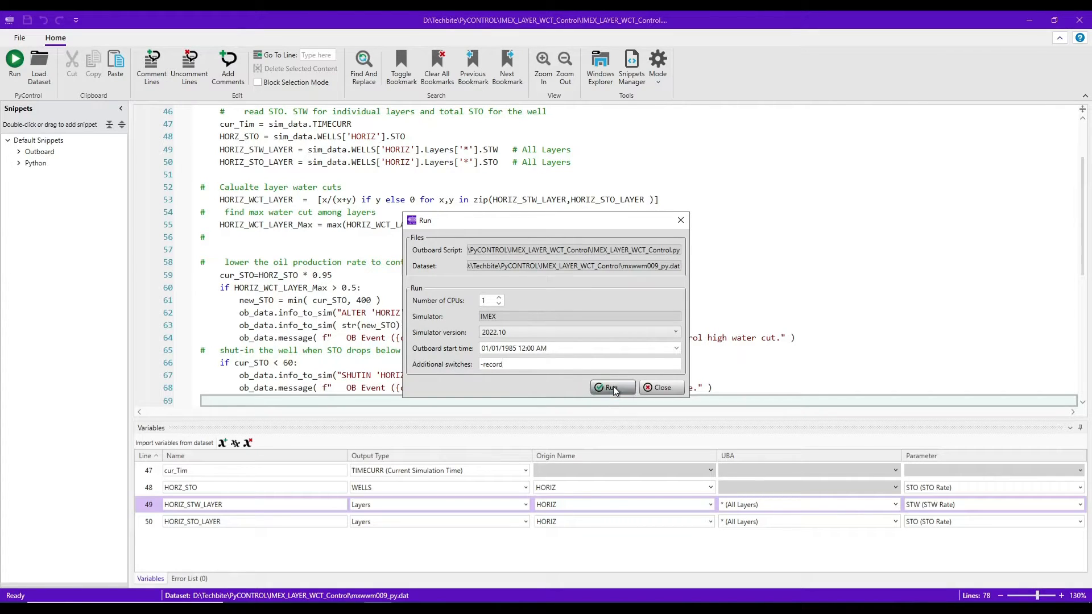
click(610, 386)
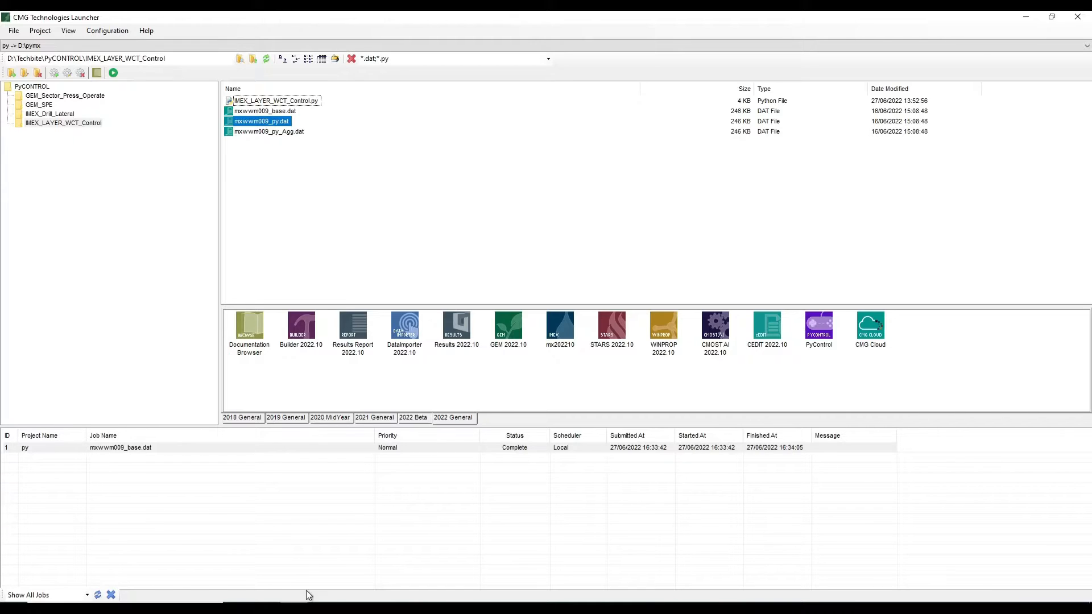
Step: Filter to all(*.*) files and bring up the context menu for mxwwm009_py.obrec
click(548, 58)
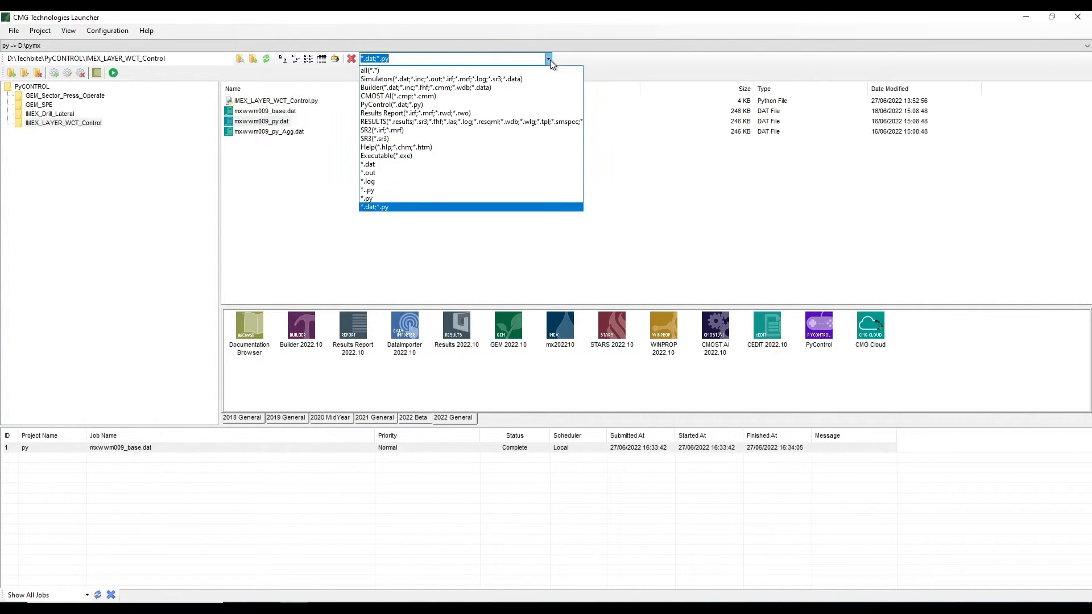
click(370, 70)
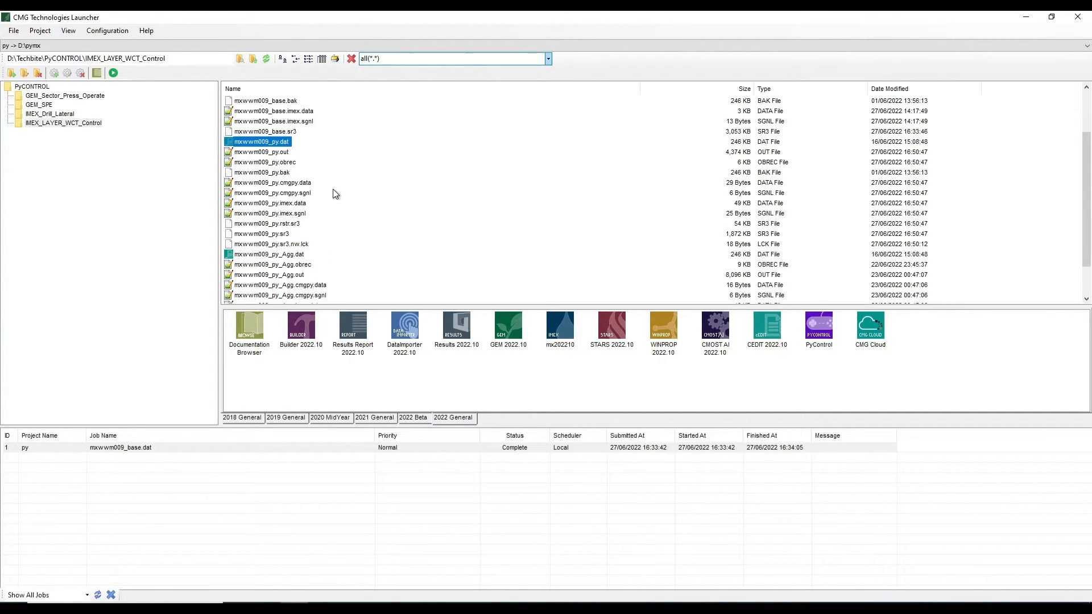
click(265, 163)
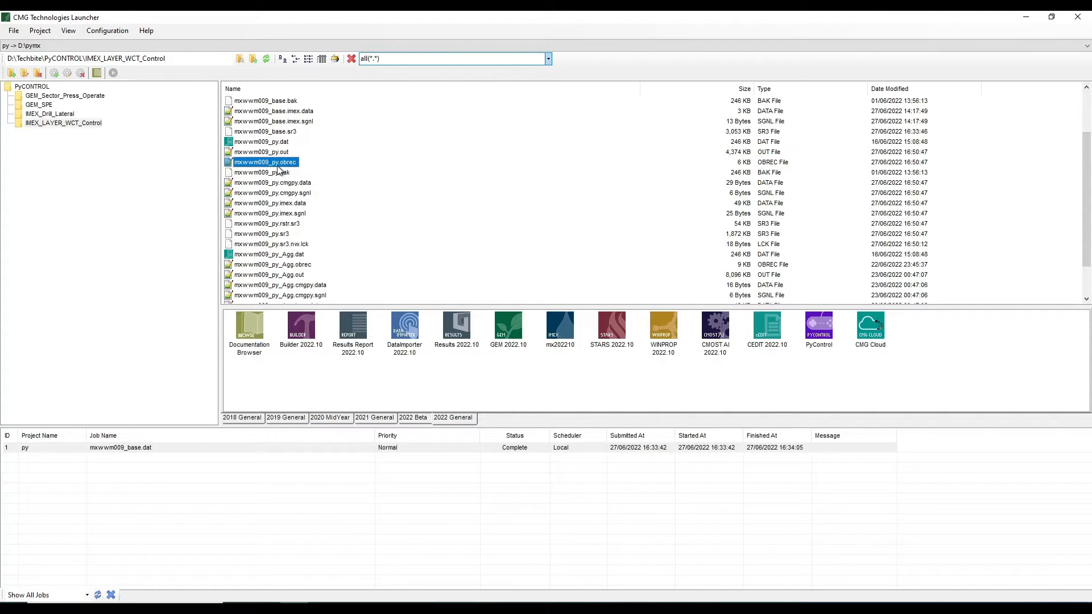
right_click(265, 162)
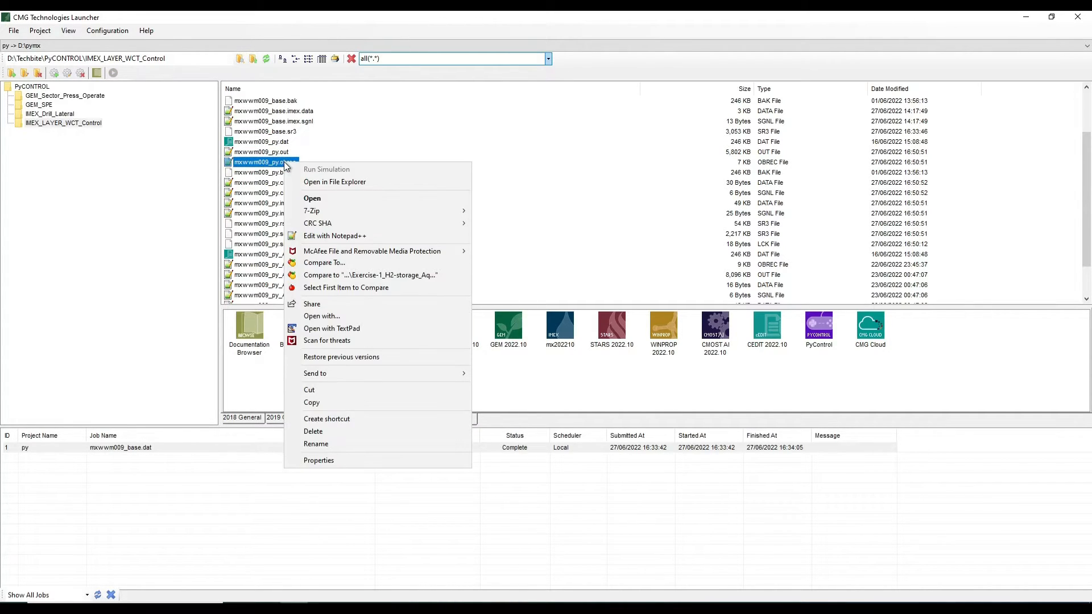
Step: View the obrec log in Notepad++ and mark the ALTER 'HORIZ' 361.0 record
click(335, 235)
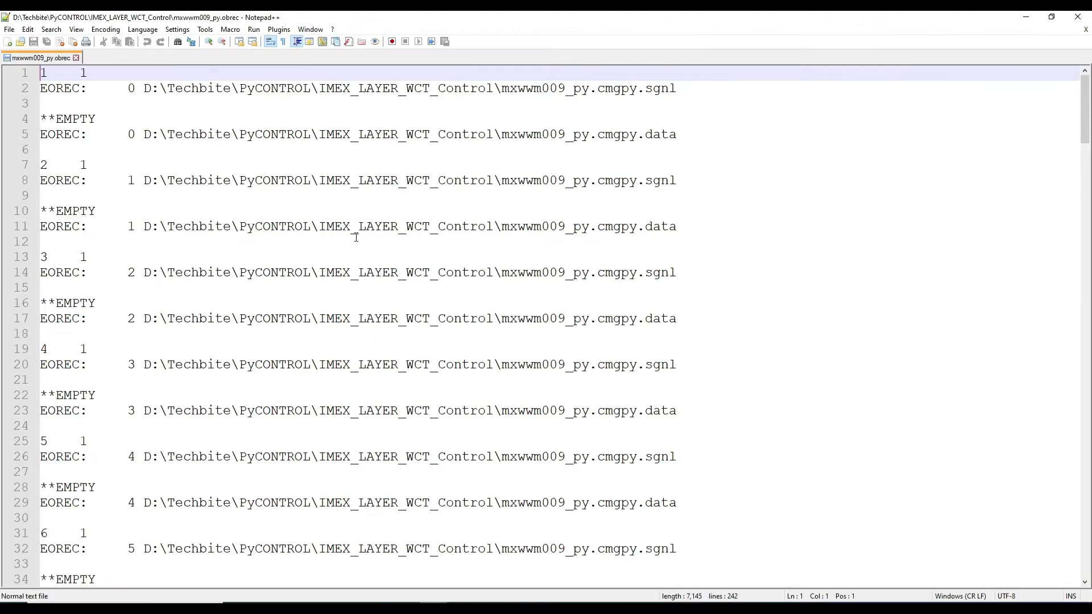
scroll(down, 3)
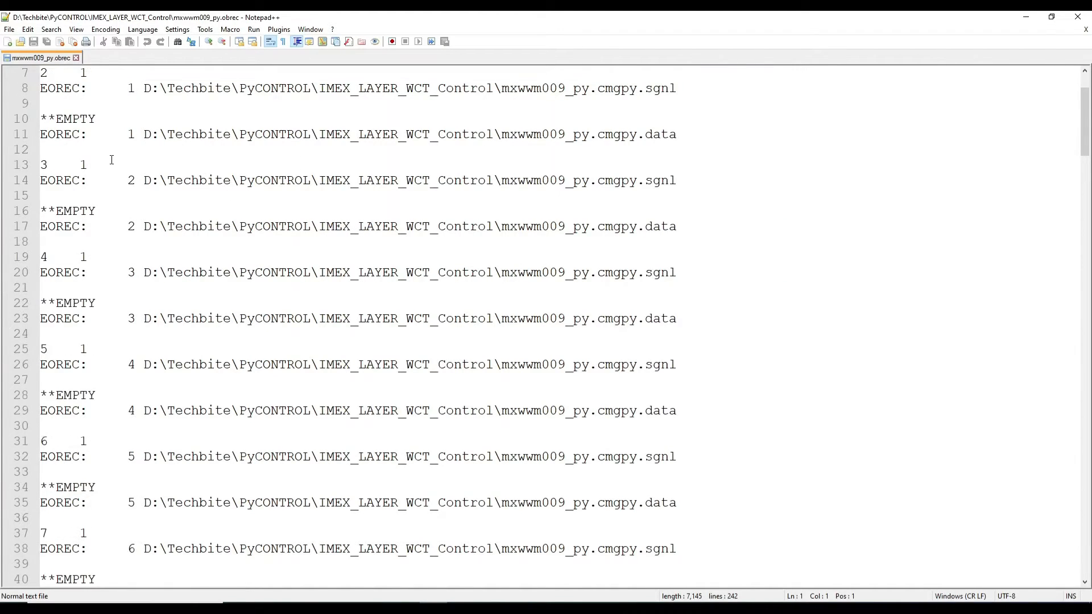
scroll(down, 3)
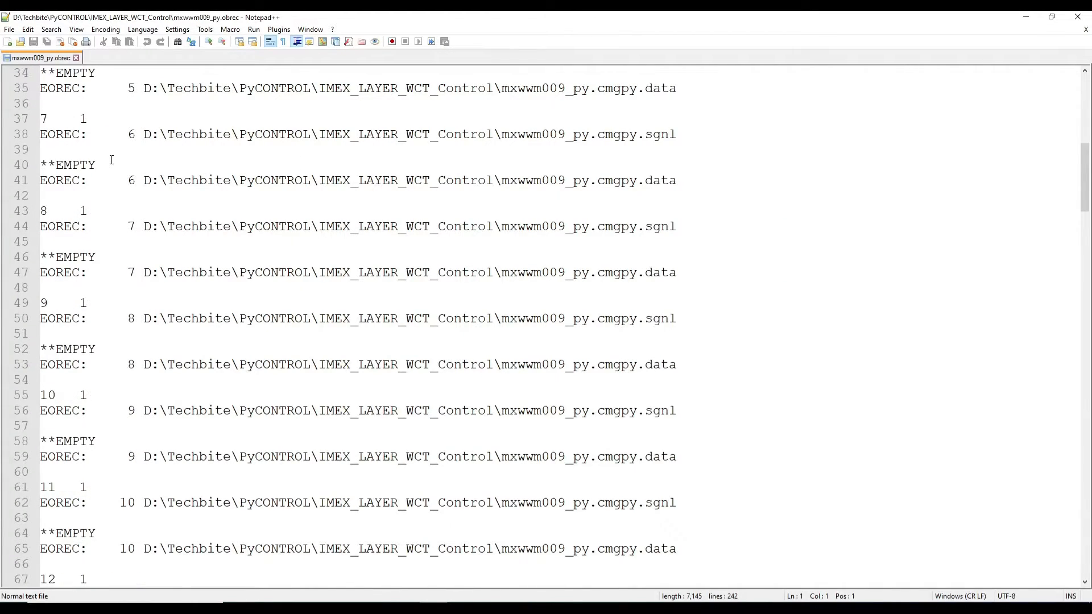
scroll(down, 3)
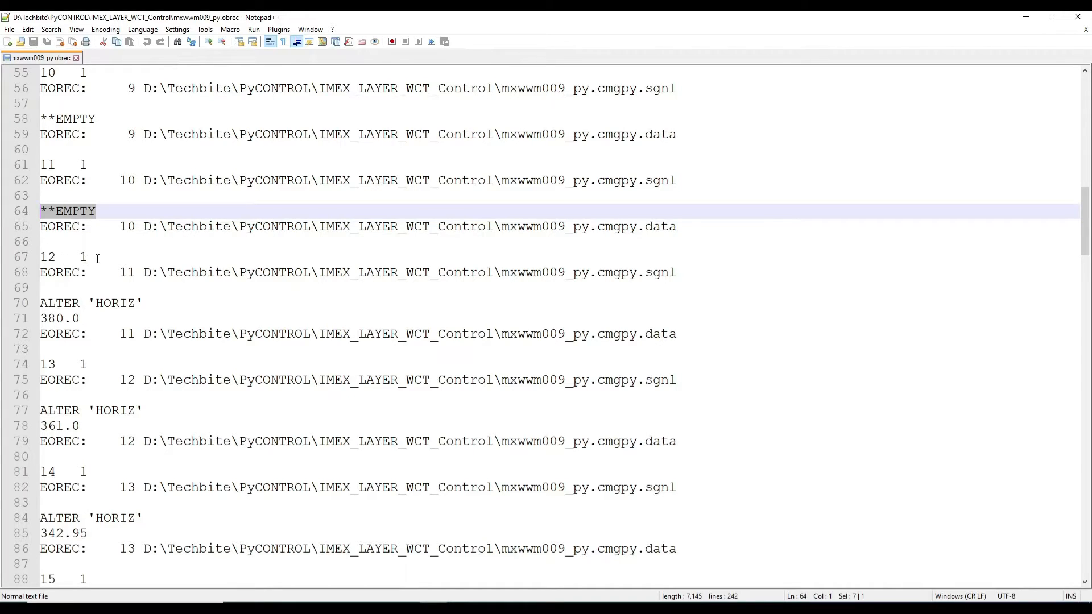
click(49, 257)
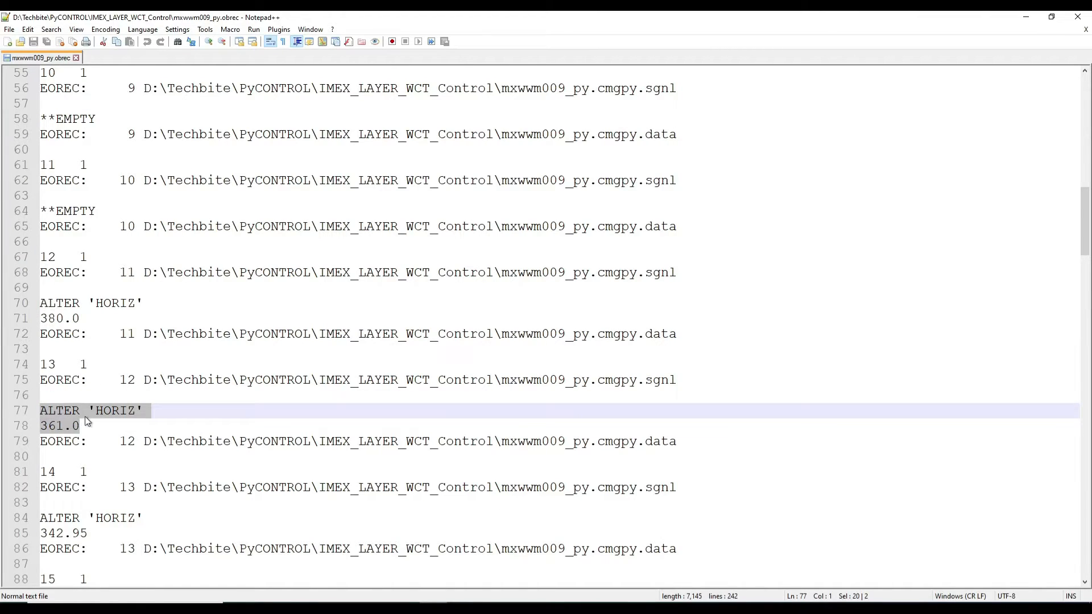
Step: Scroll through the remaining ALTER 'HORIZ' reductions down to about 150.9
scroll(down, 3)
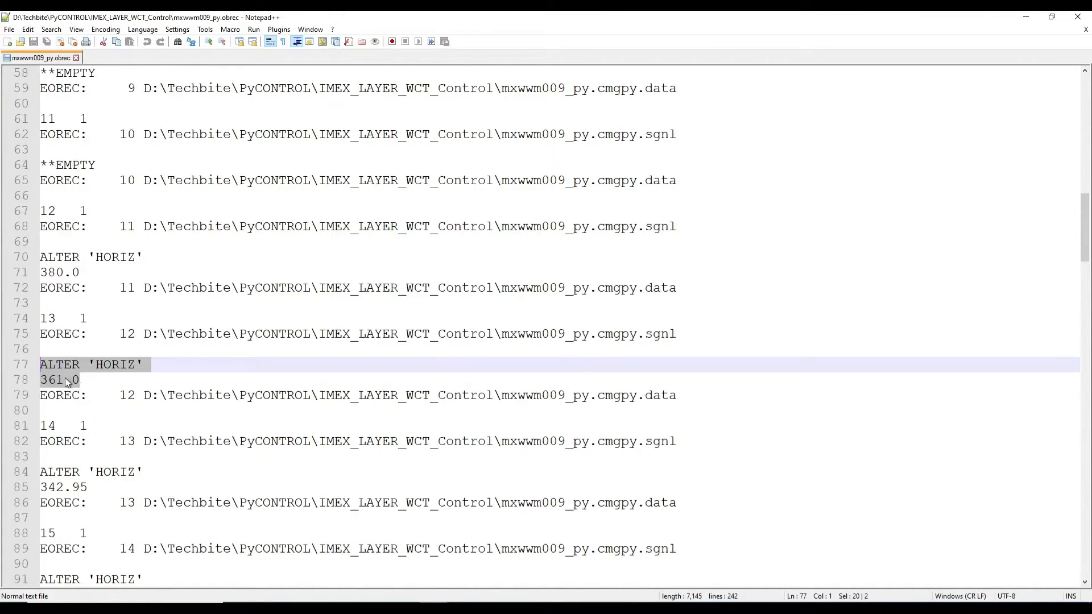
scroll(down, 3)
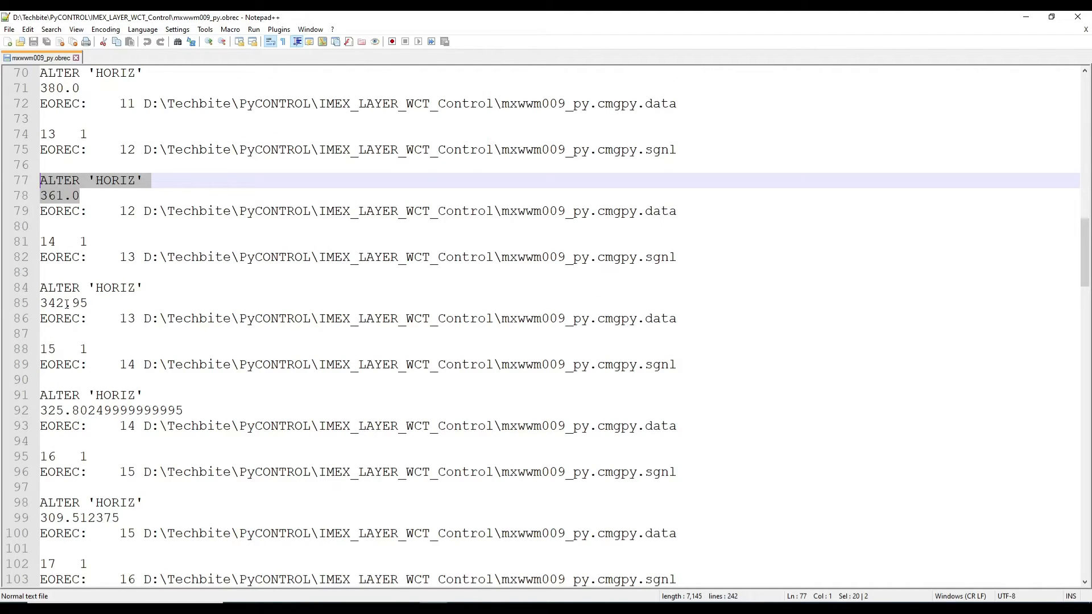
scroll(down, 3)
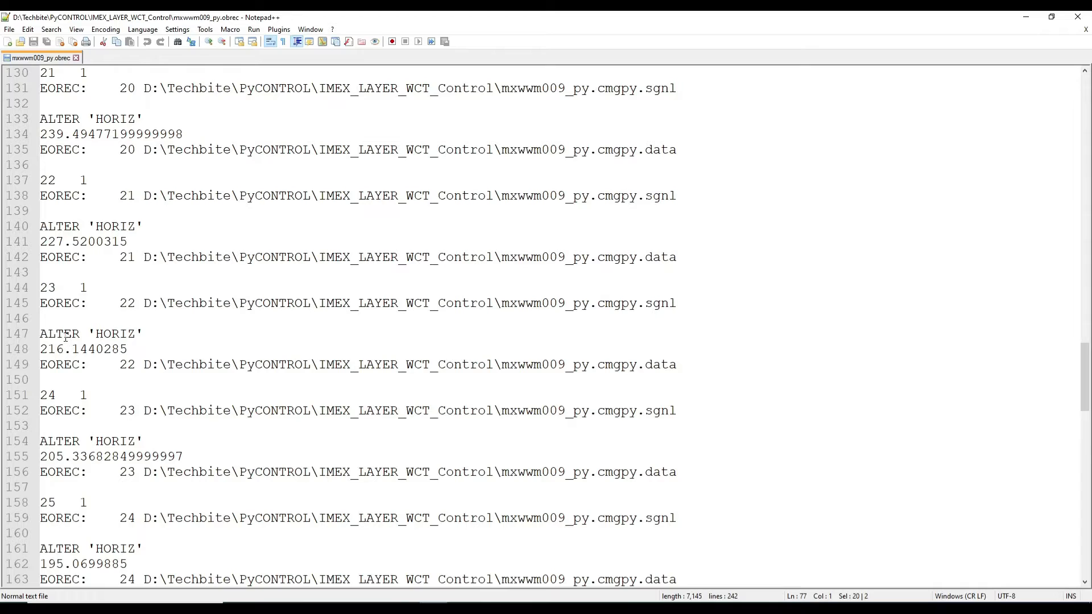
scroll(down, 3)
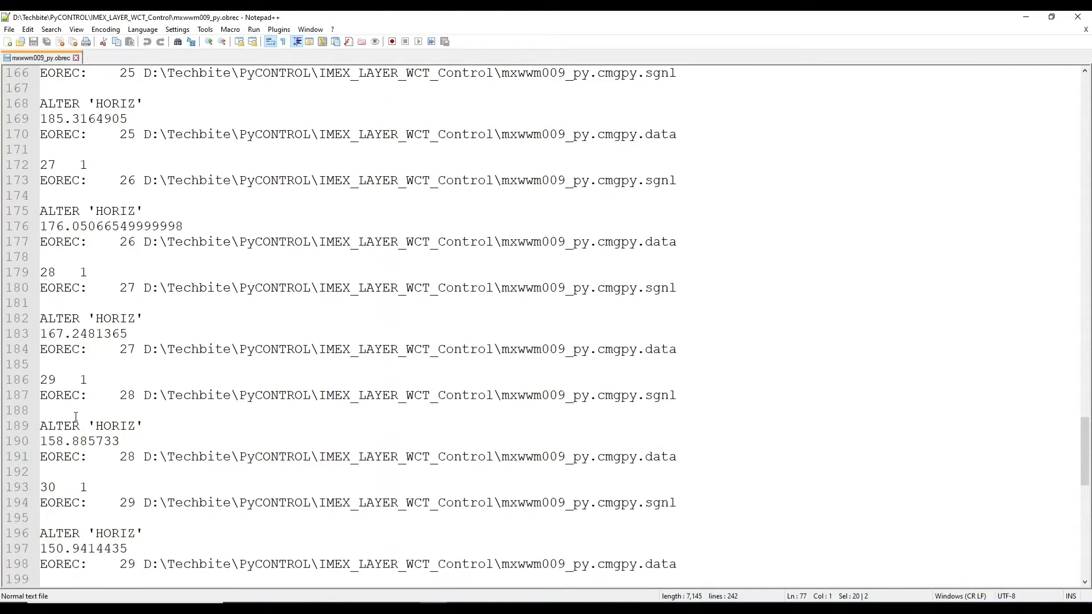
scroll(down, 3)
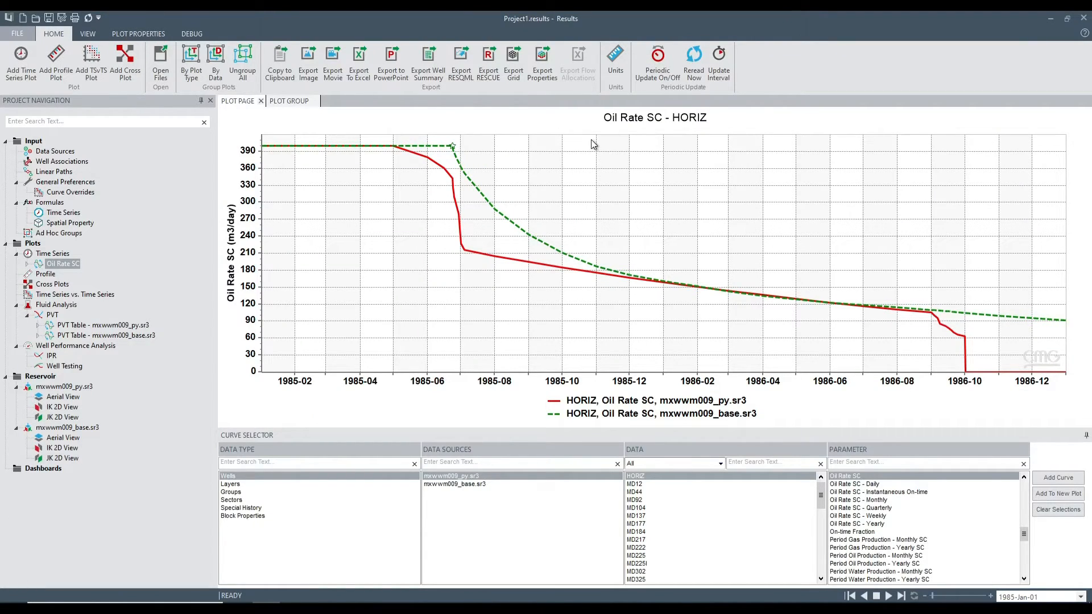
Step: Show the Data Sources list with mxwwm009_base.sr3 and mxwwm009_py.sr3
click(55, 151)
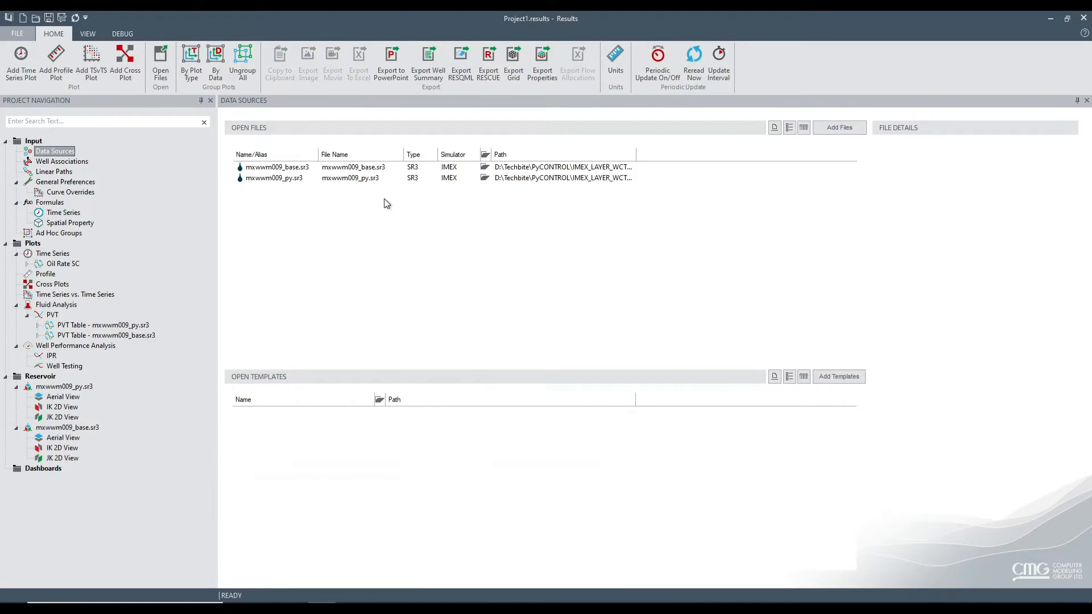
mouse_move(360, 178)
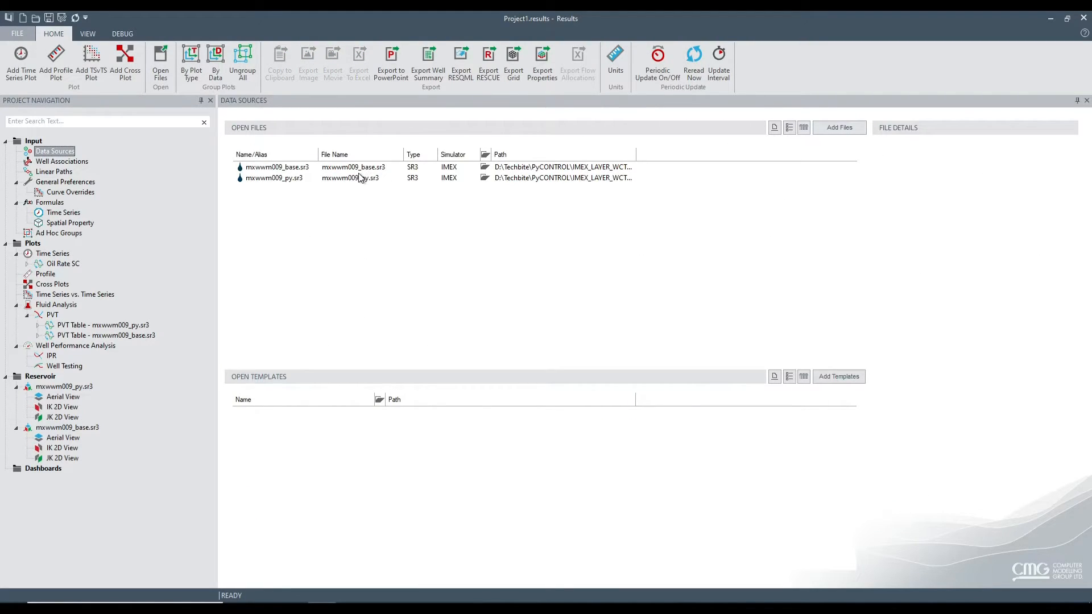
mouse_move(374, 177)
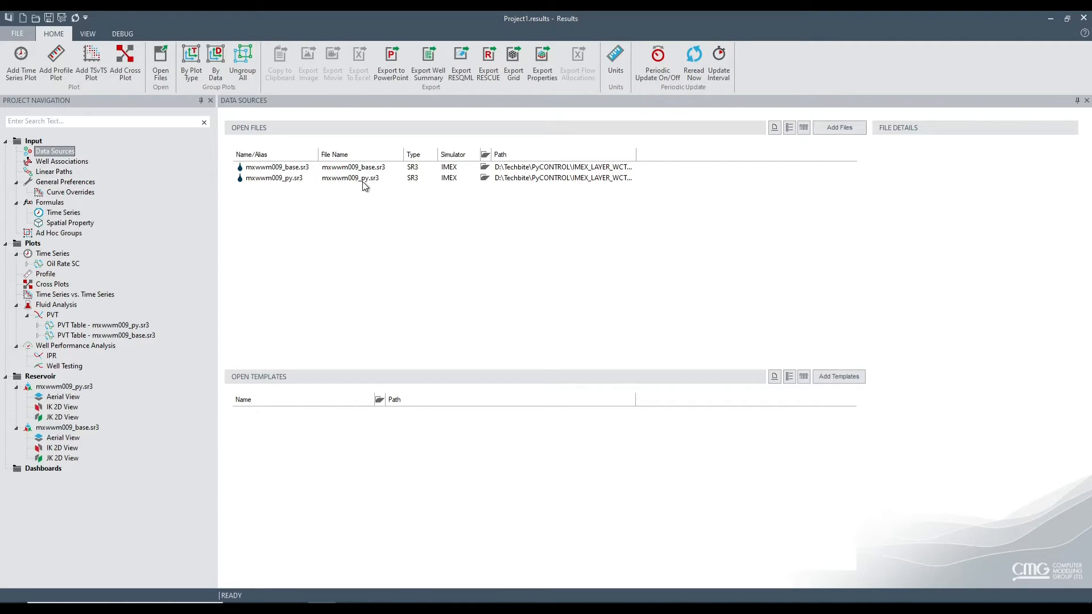
mouse_move(362, 182)
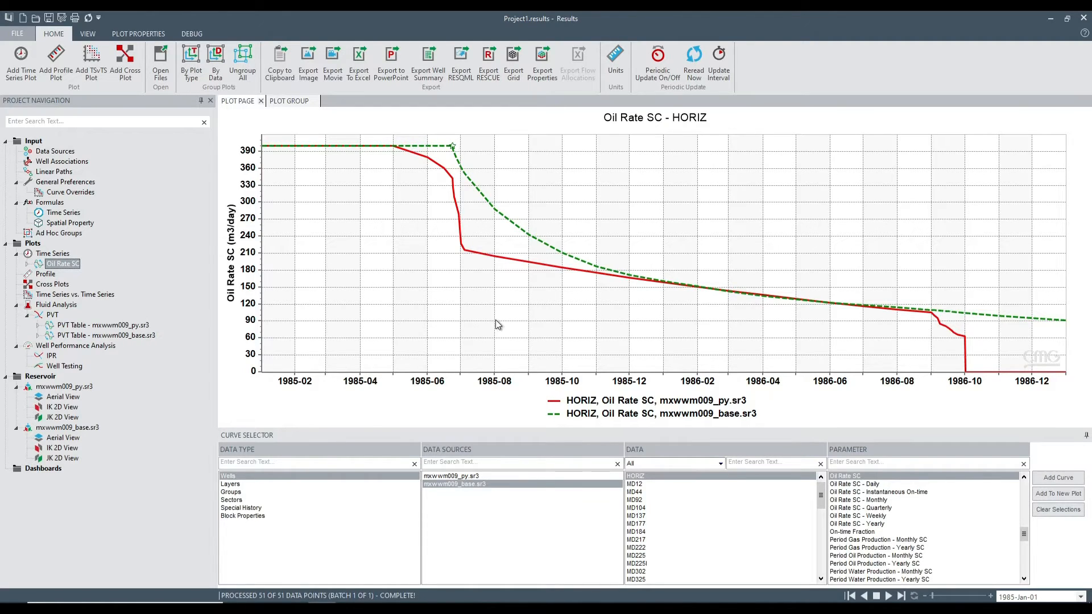
mouse_move(488, 206)
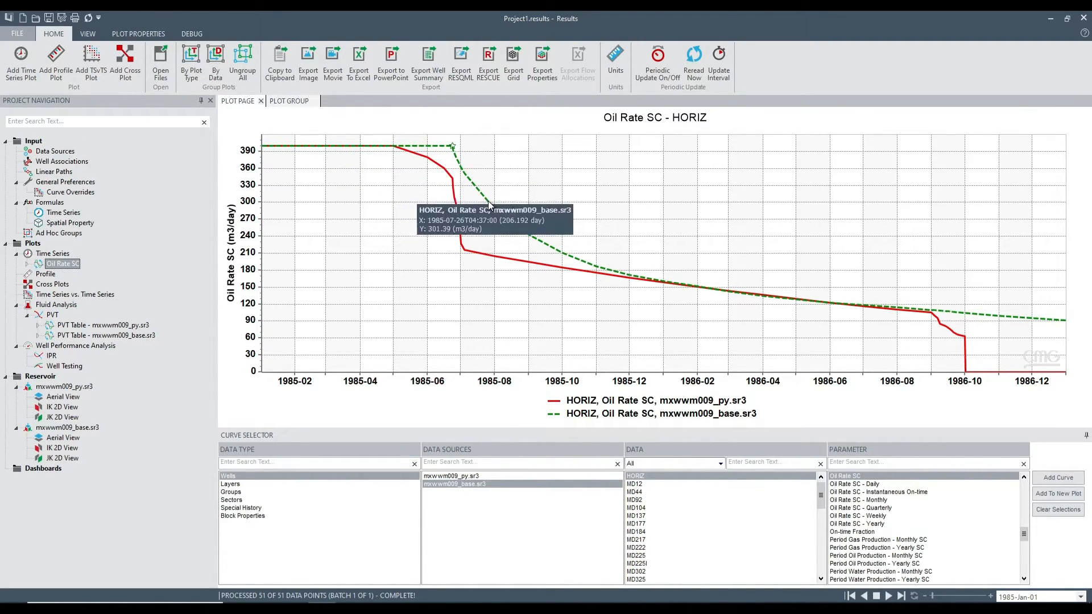
mouse_move(1020, 318)
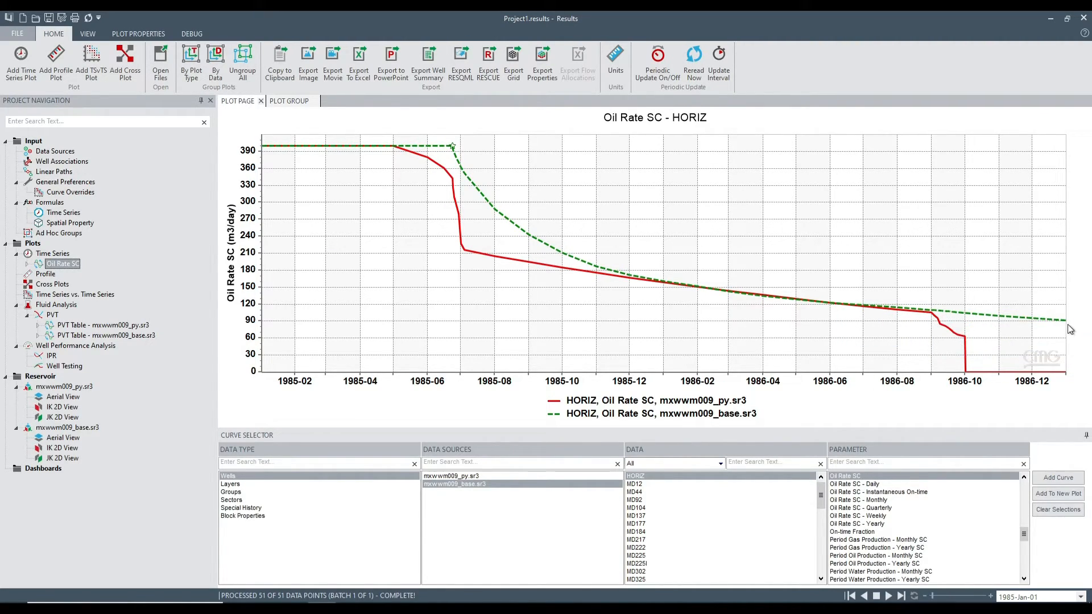
mouse_move(440, 262)
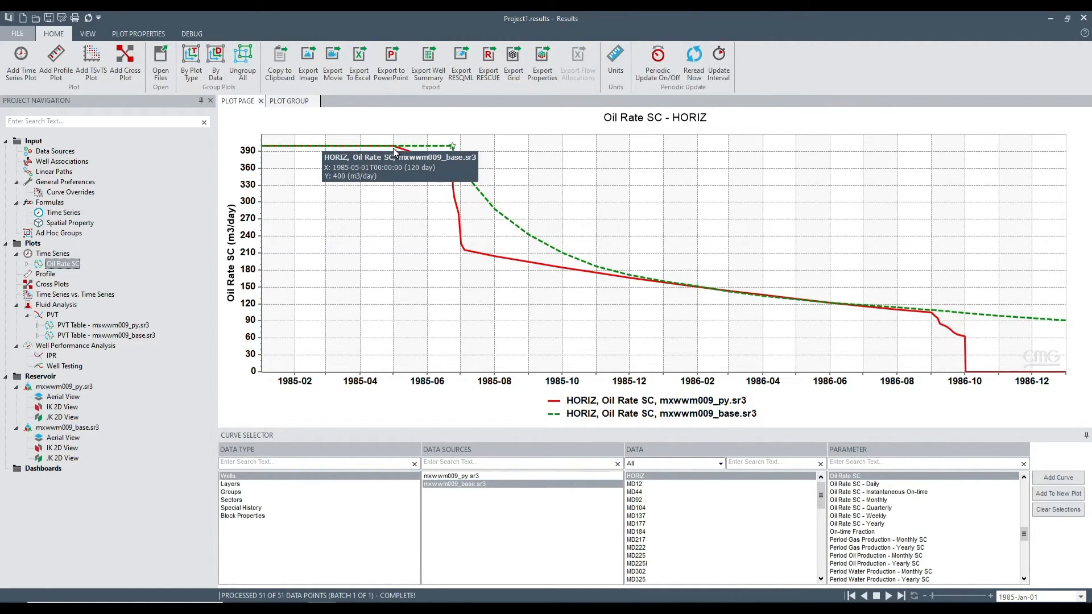
mouse_move(403, 147)
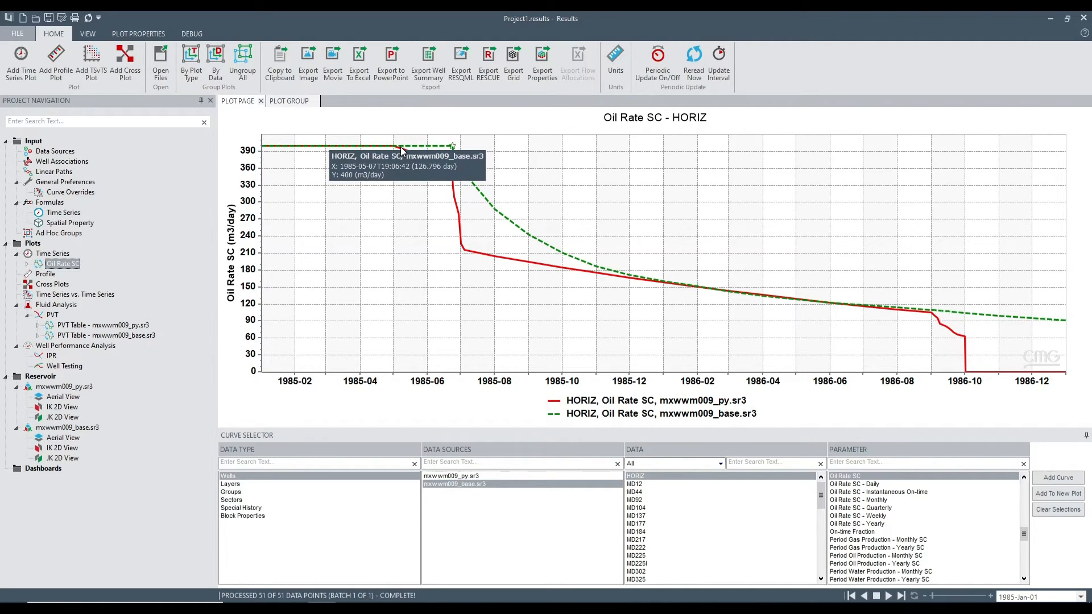
mouse_move(436, 166)
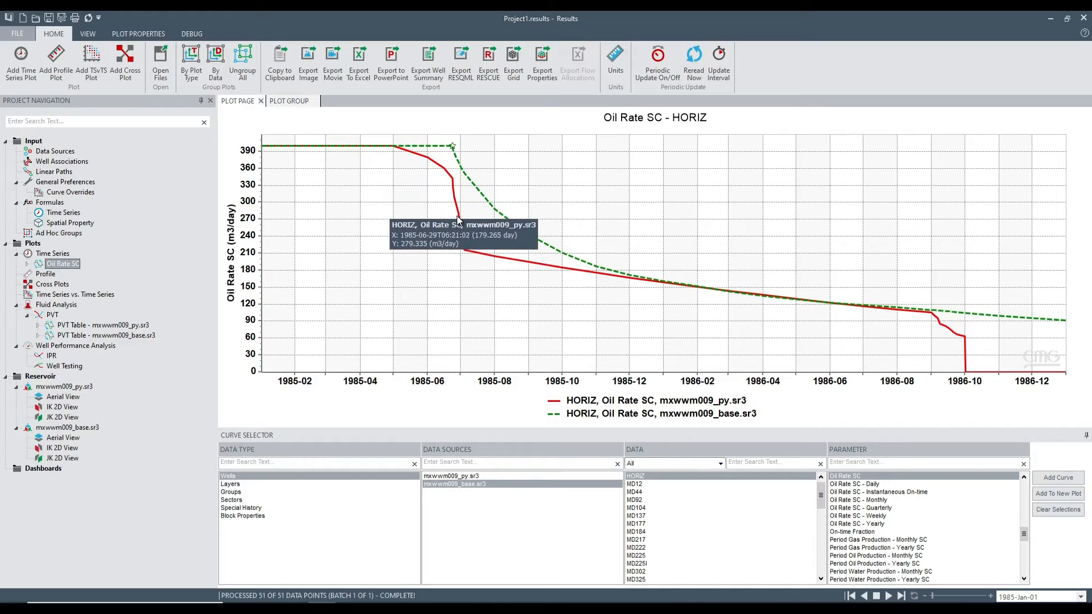
mouse_move(932, 325)
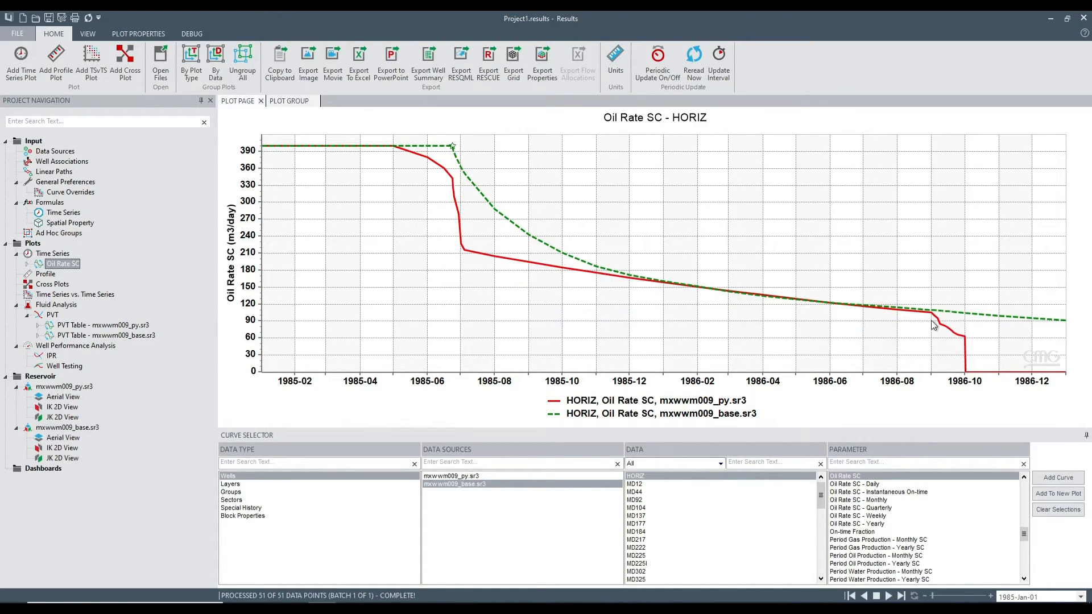
mouse_move(964, 342)
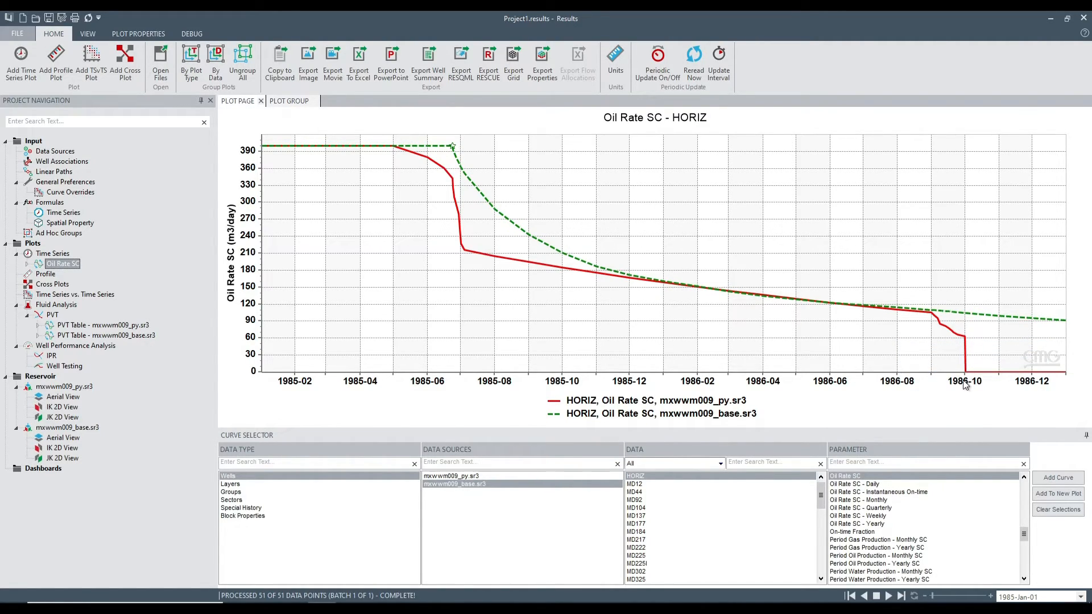
mouse_move(964, 347)
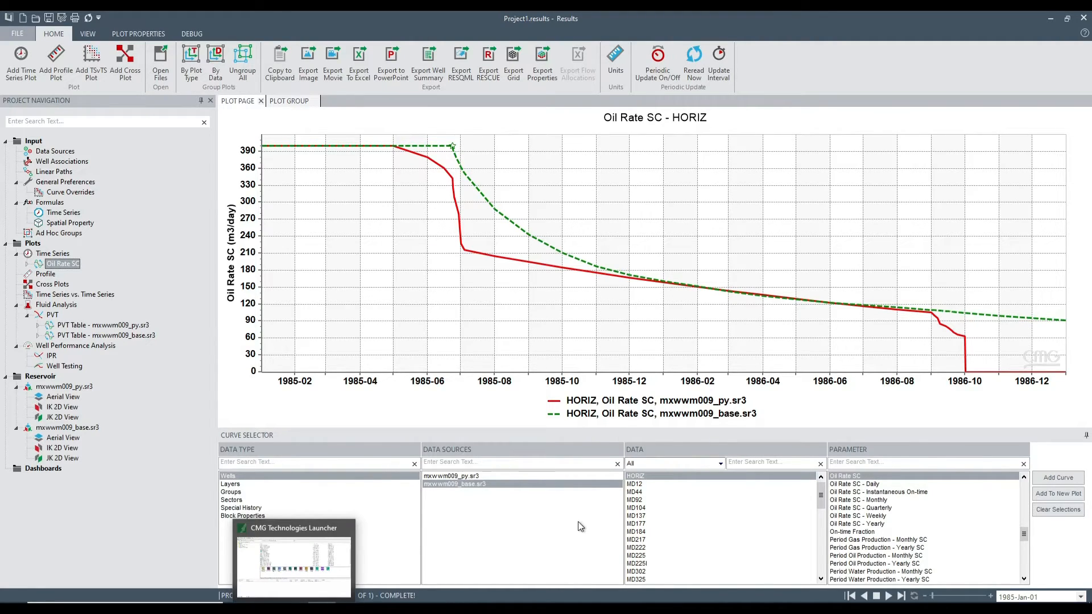
mouse_move(724, 294)
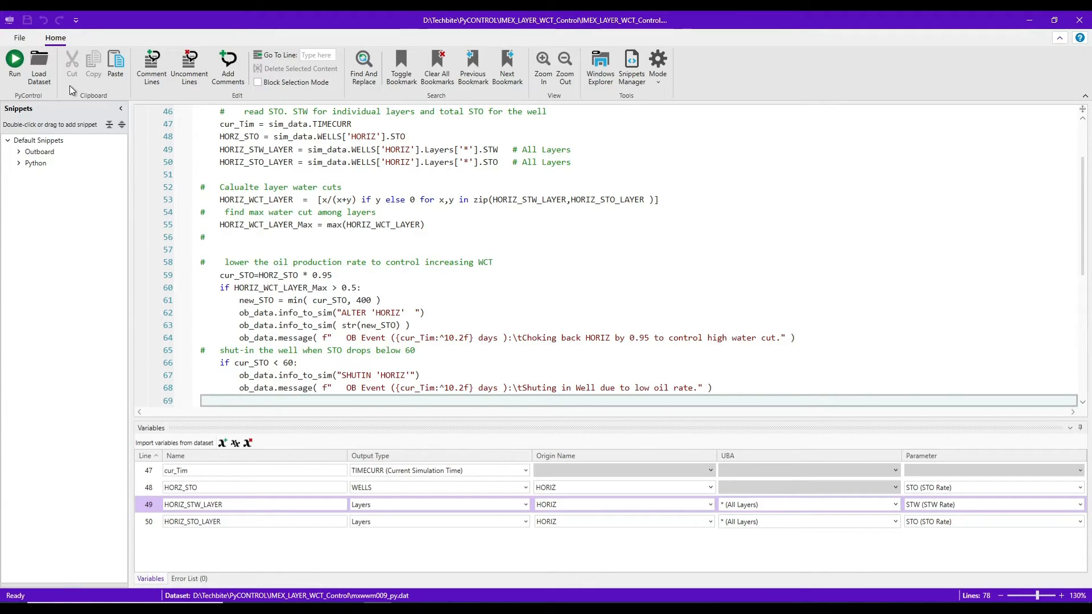
mouse_move(73, 98)
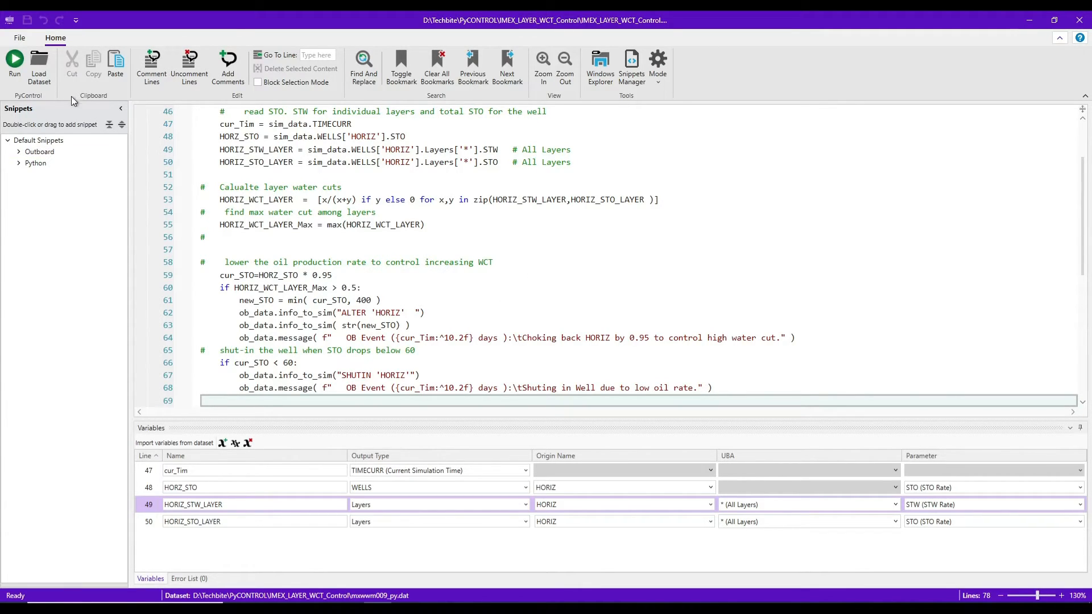
Step: Load mxwwm009_py_Agg.dat as the script's associated dataset
click(39, 65)
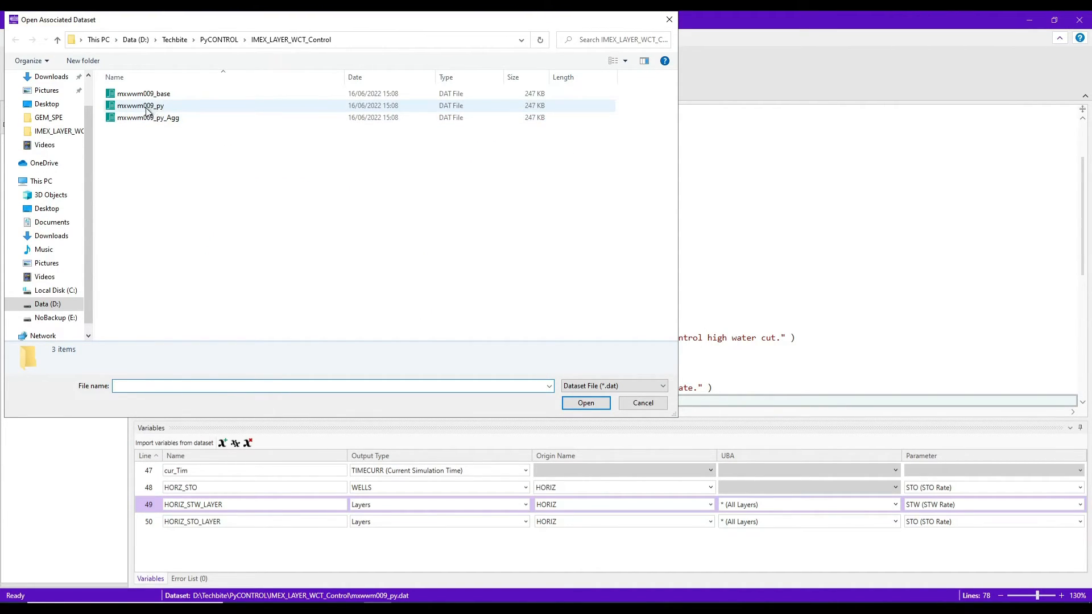
click(641, 403)
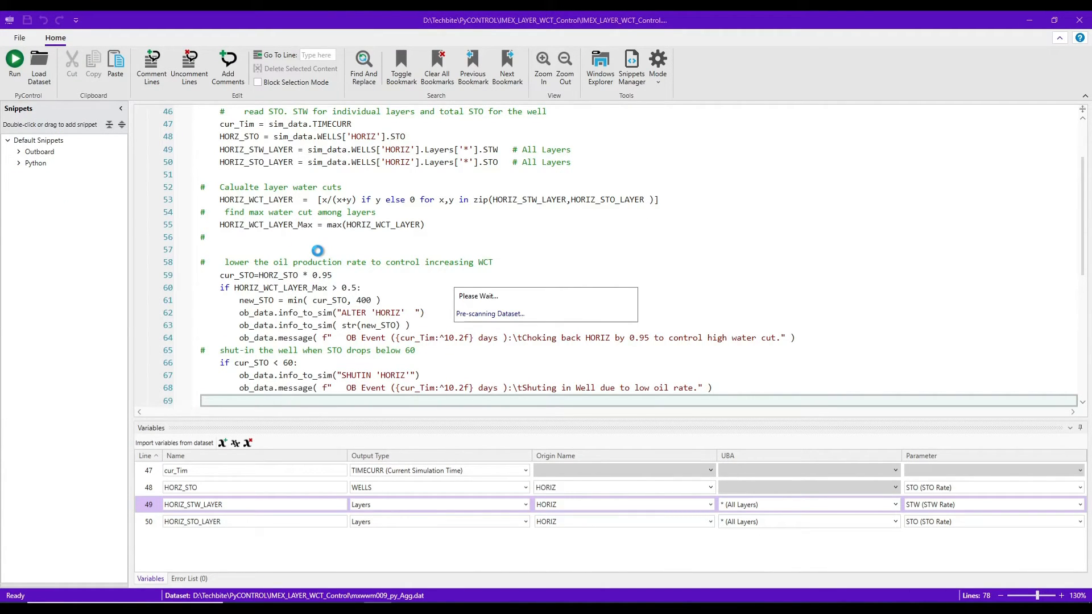
Step: Edit the script so the HORIZ rate factor and its message read 0.9 instead of 0.95
click(191, 520)
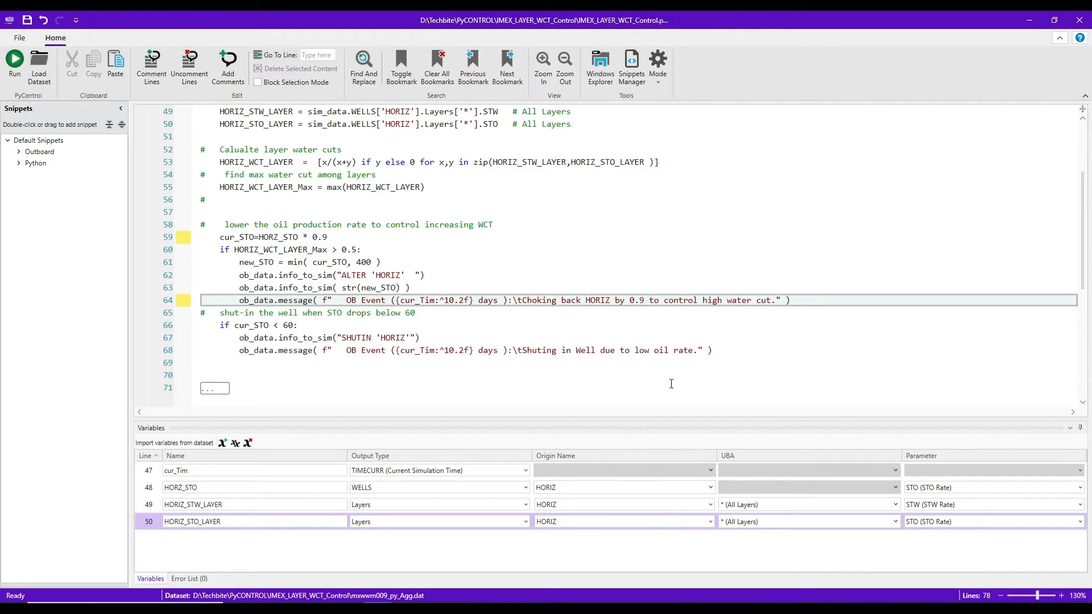
mouse_move(491, 362)
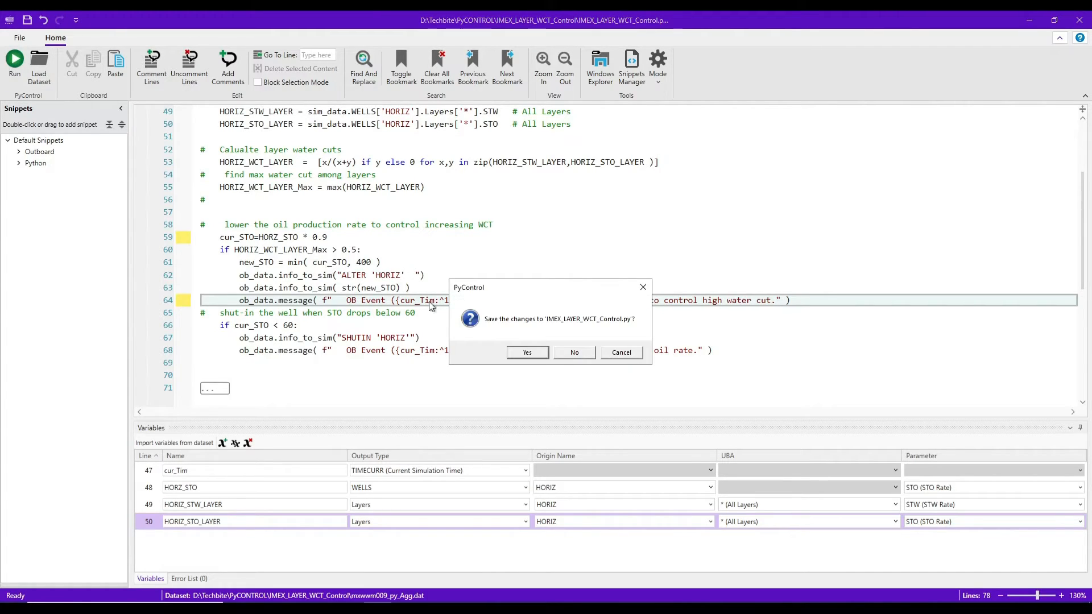
mouse_move(527, 353)
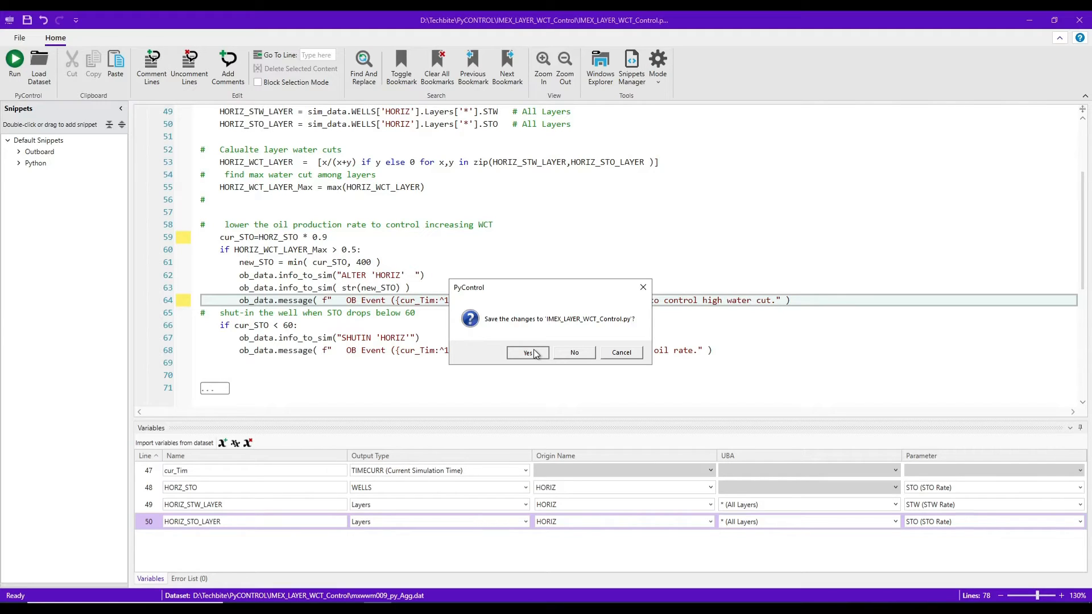
Step: Save IMEX_LAYER_WCT_Control.py and start the IMEX run on mxwwm009_py_Agg
click(526, 353)
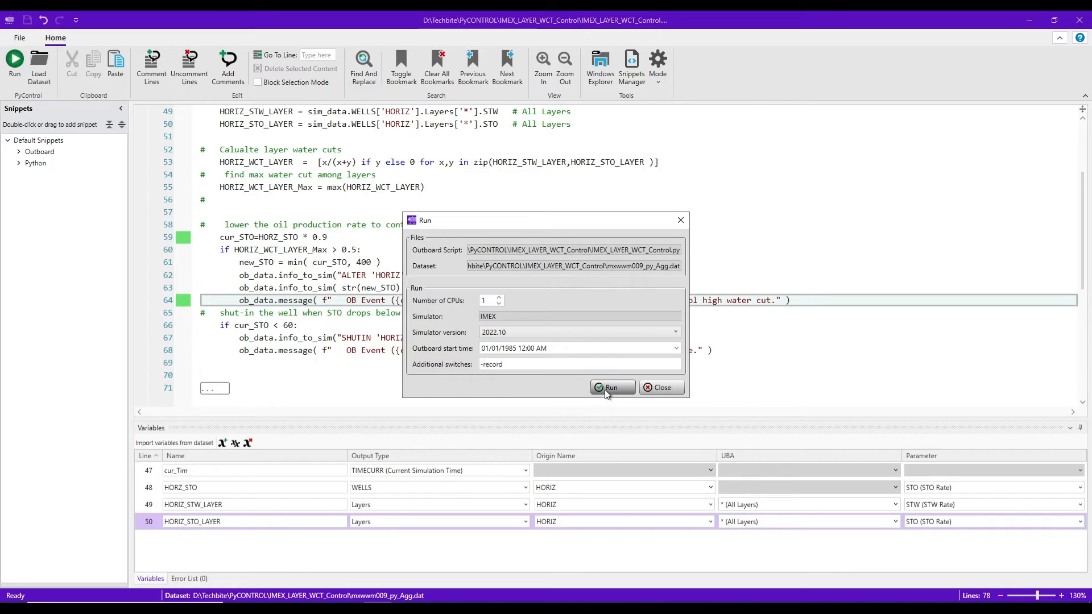
click(611, 388)
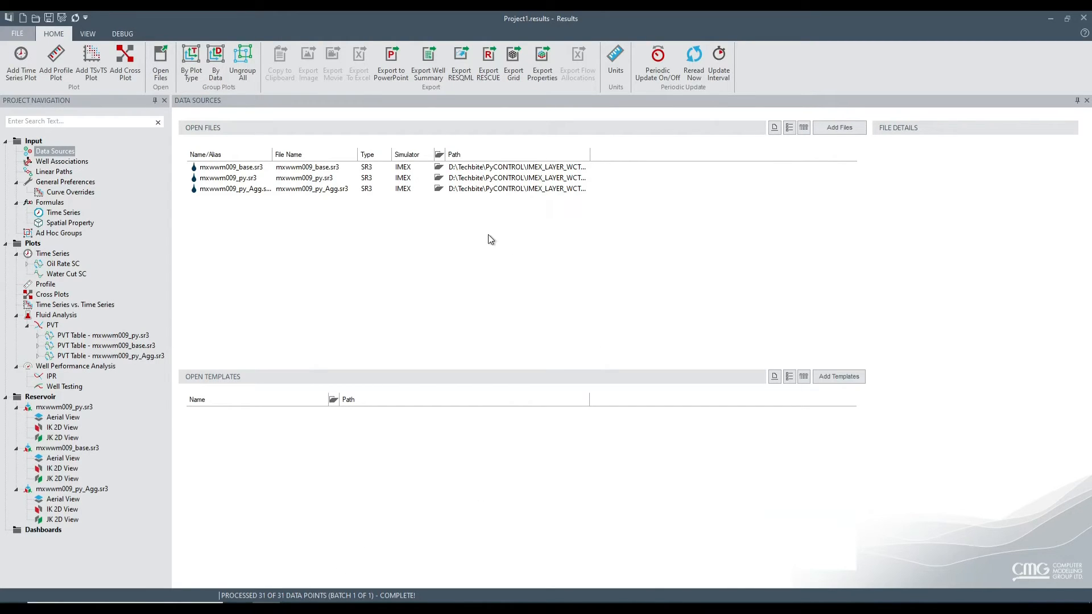
mouse_move(338, 196)
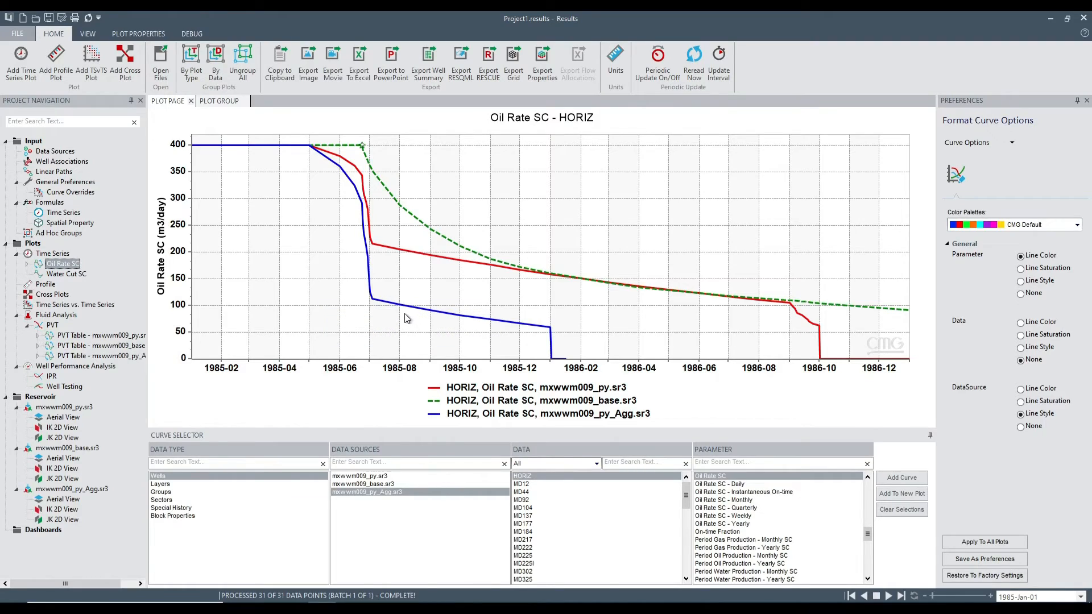
mouse_move(406, 309)
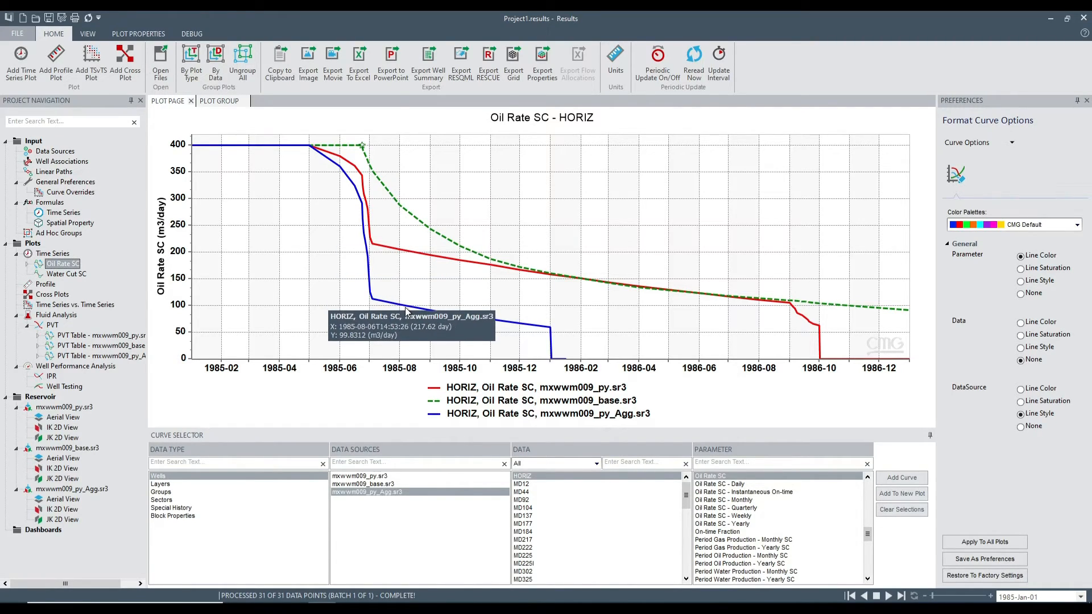
mouse_move(334, 164)
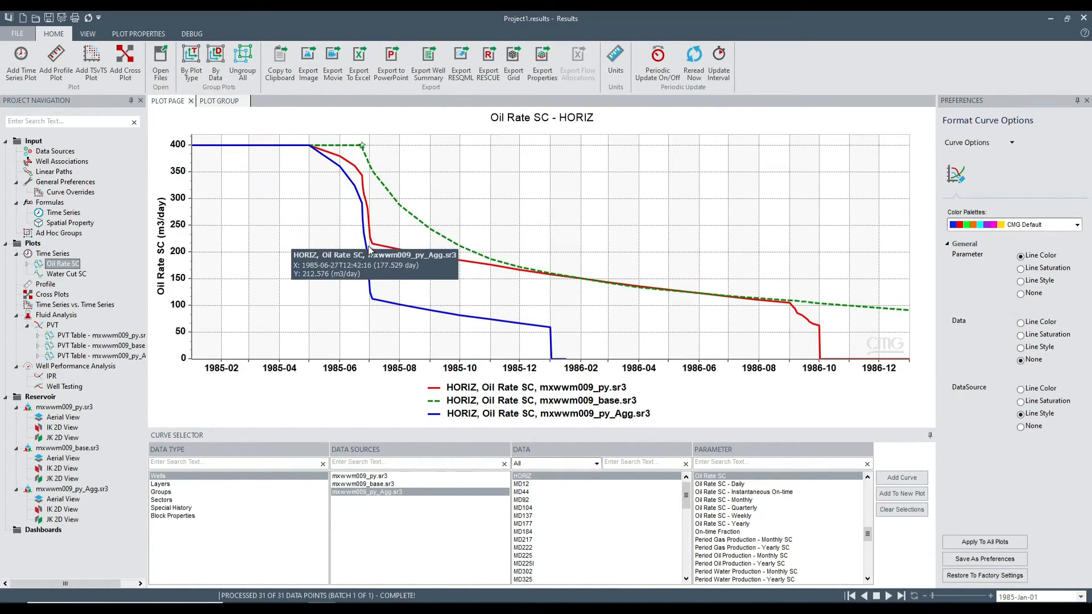
mouse_move(454, 269)
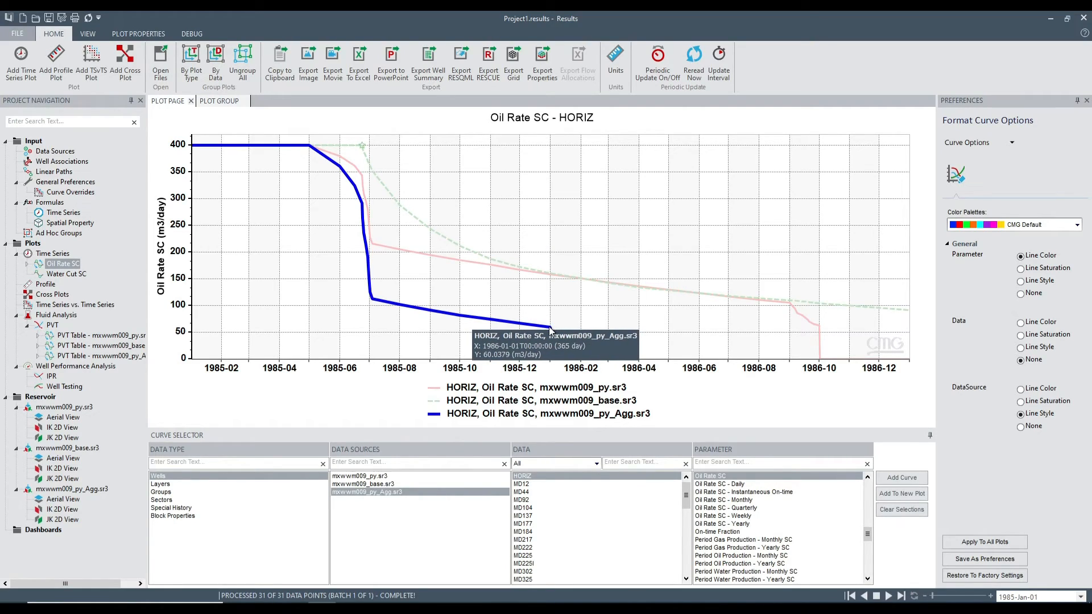
mouse_move(841, 382)
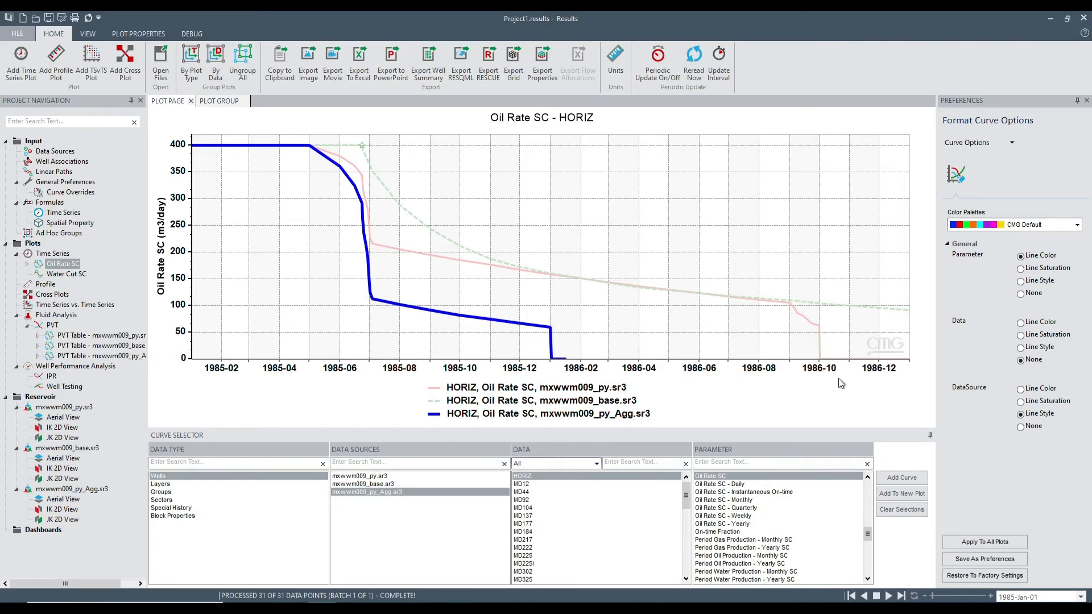
mouse_move(516, 361)
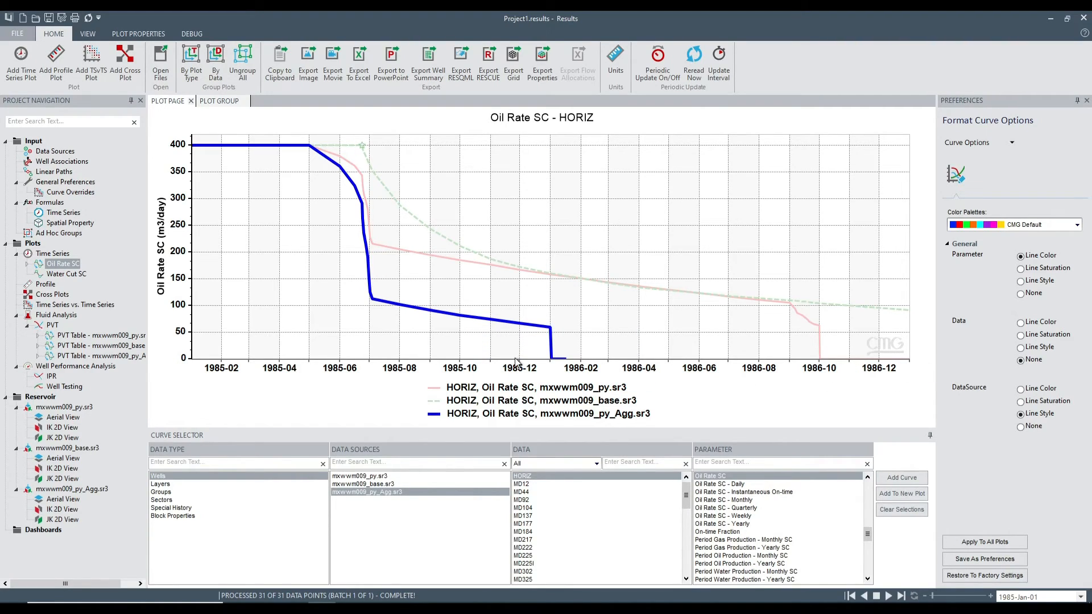
Step: Reread the latest results into the HORIZ oil rate plot and show the layer water cut plot
click(693, 59)
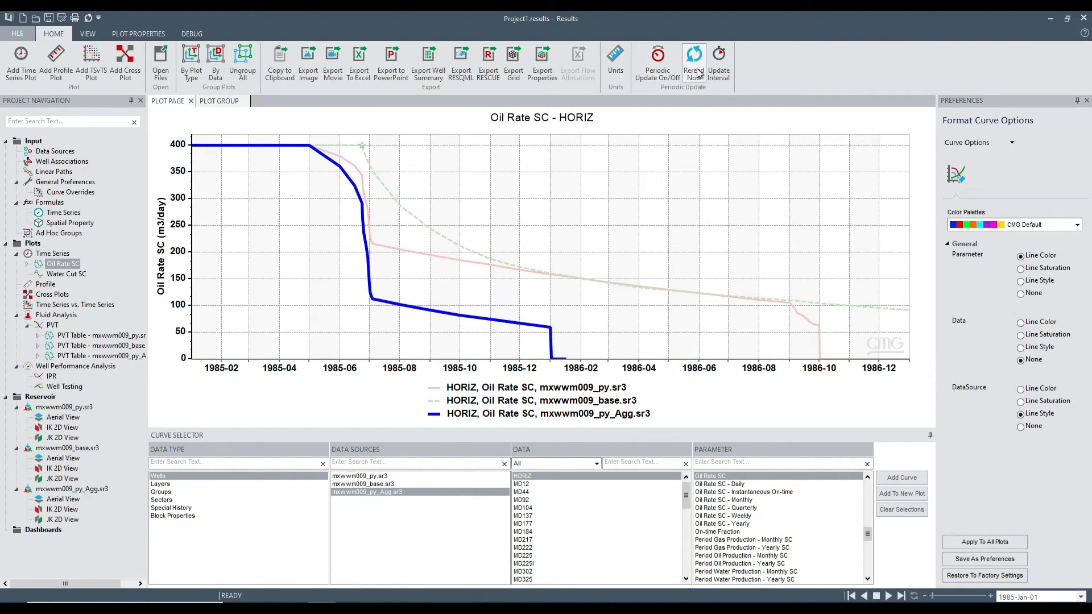
click(693, 63)
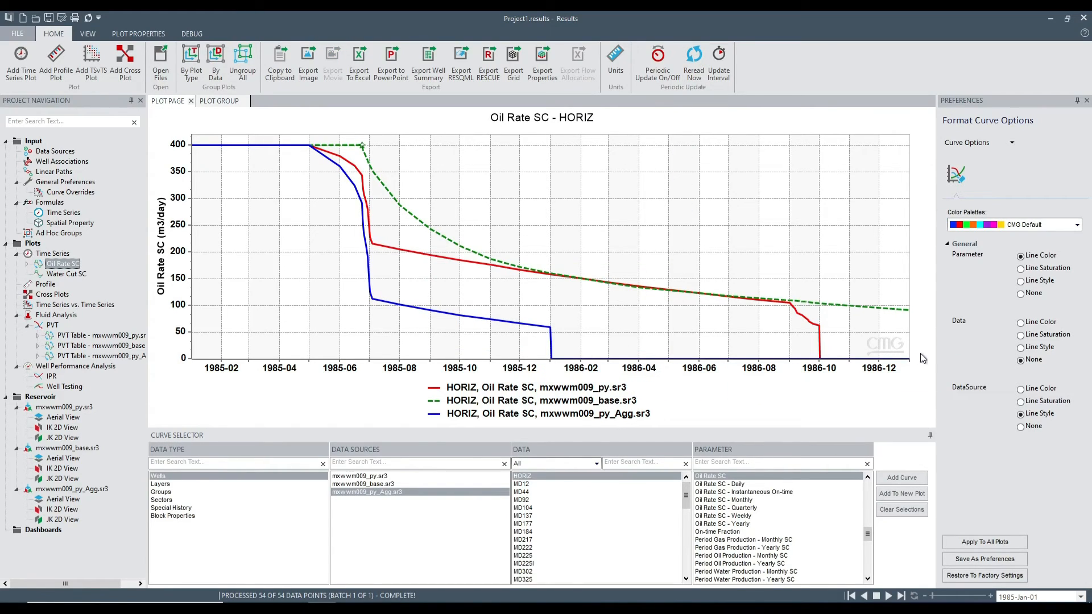
mouse_move(905, 360)
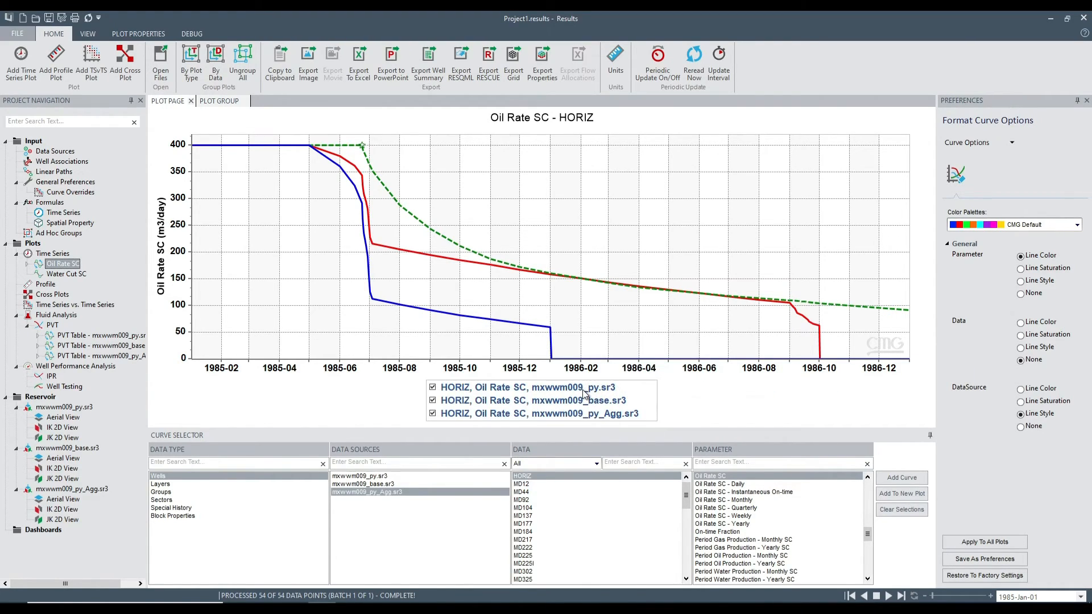
click(63, 274)
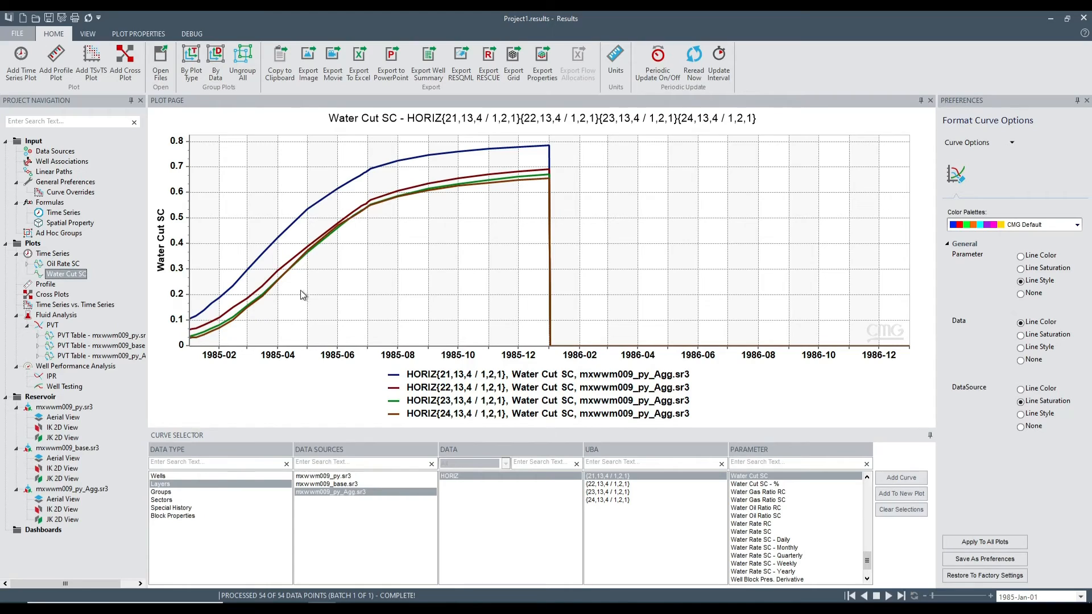
mouse_move(416, 179)
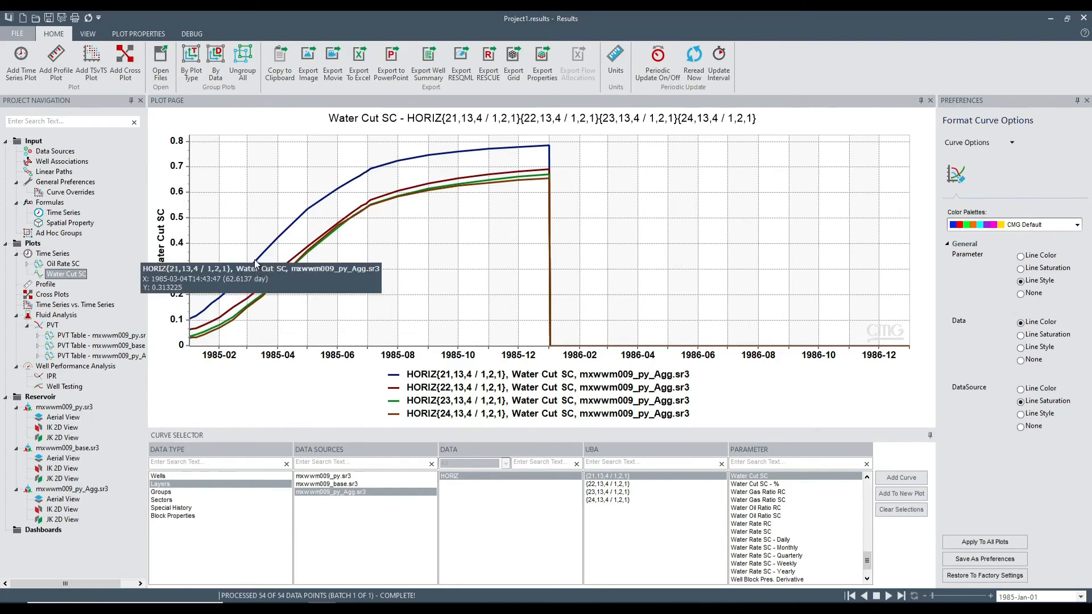
mouse_move(258, 272)
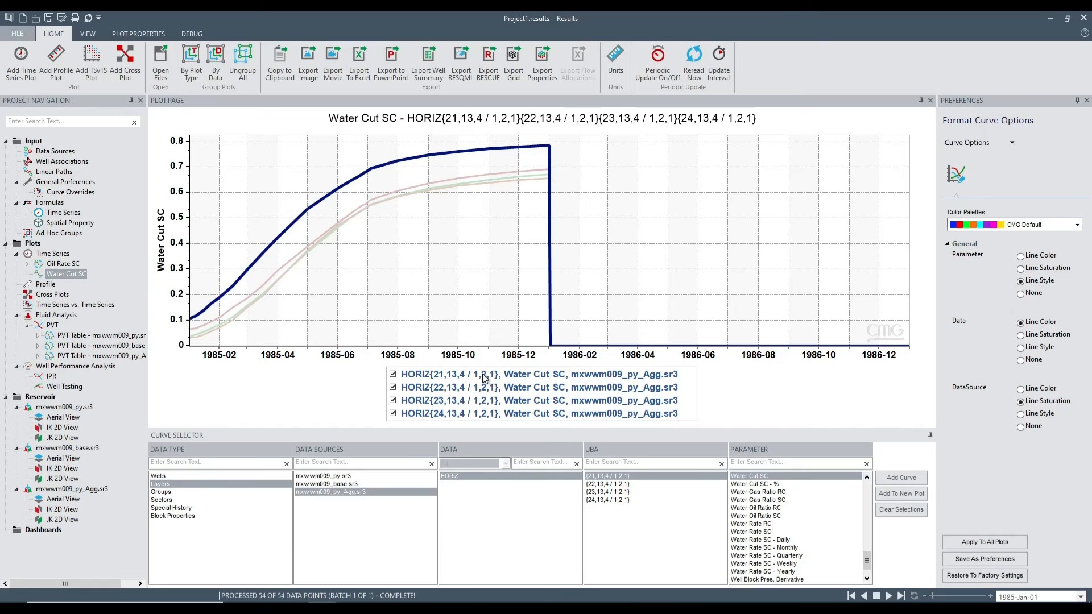
mouse_move(456, 385)
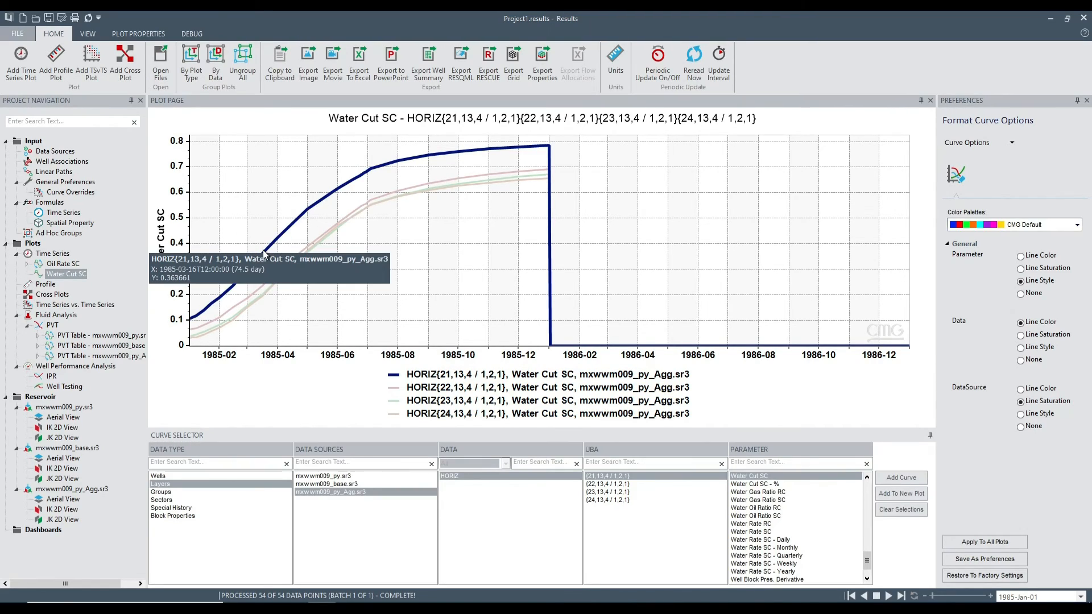
mouse_move(321, 226)
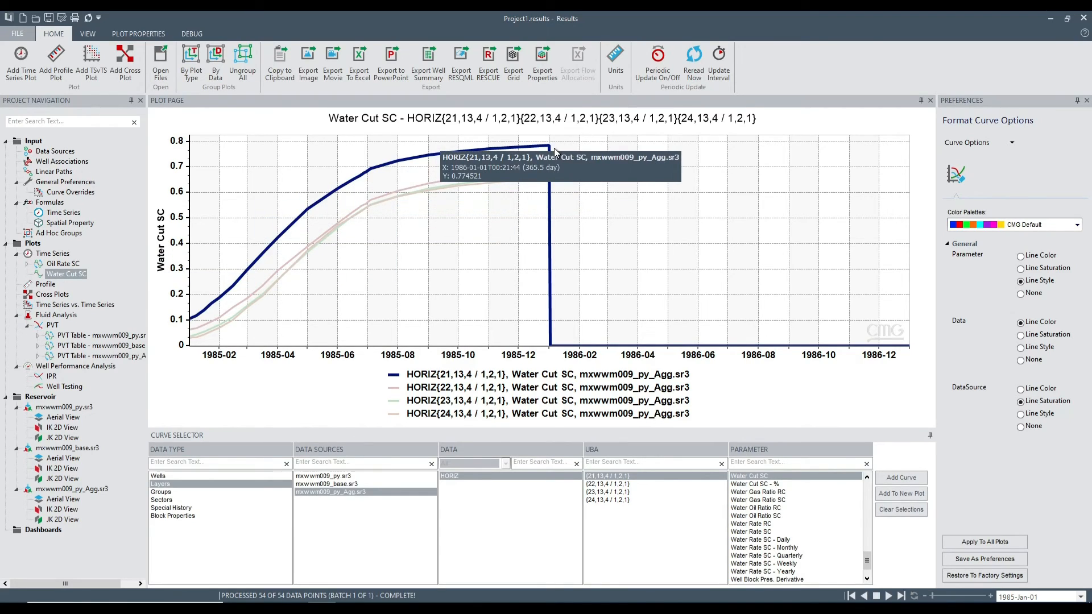
mouse_move(565, 277)
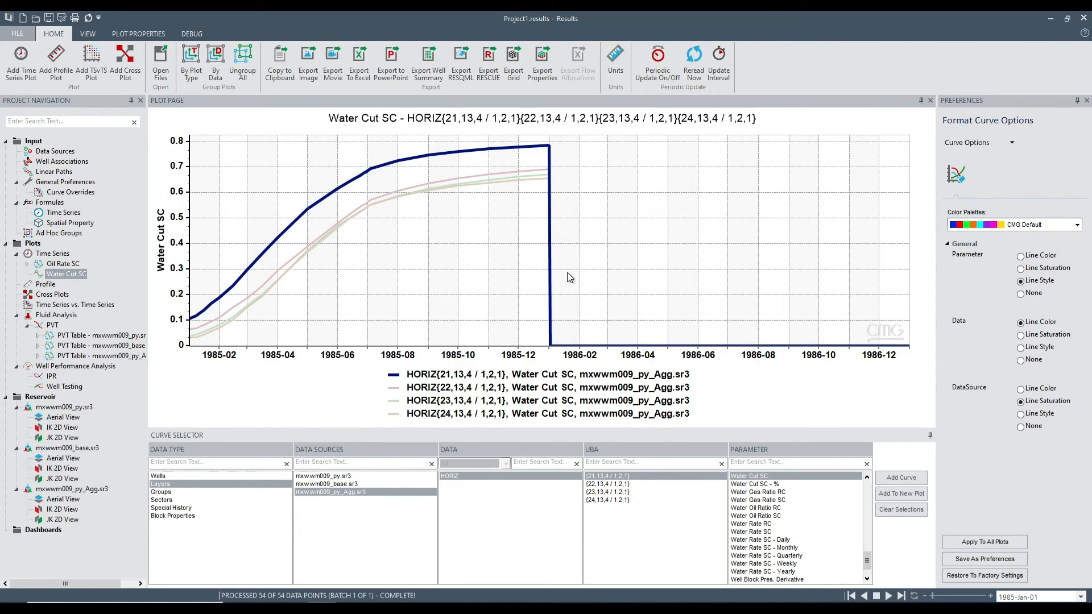
mouse_move(550, 365)
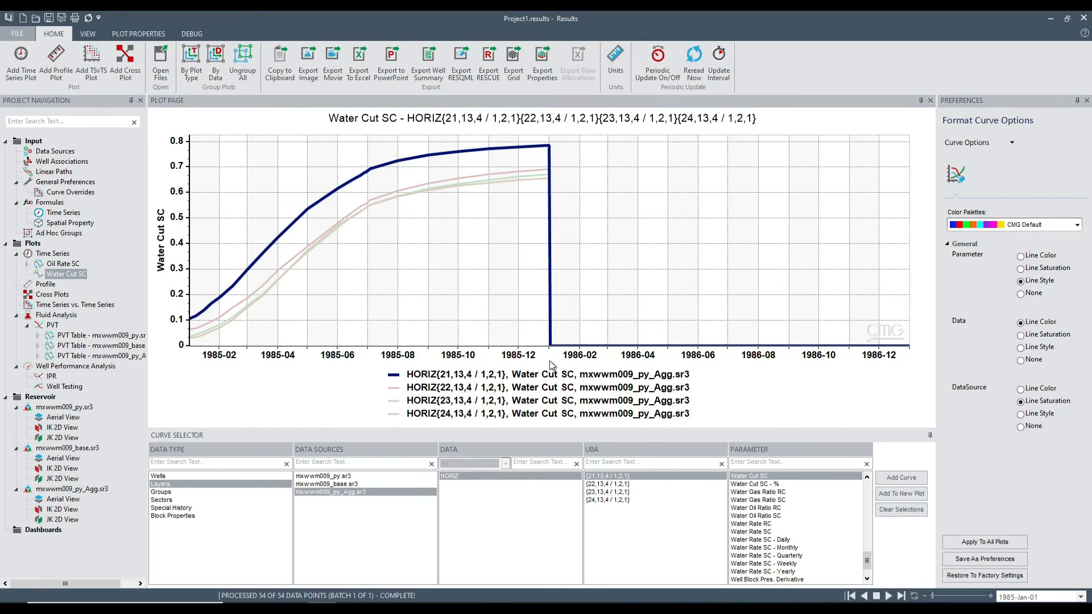
mouse_move(537, 285)
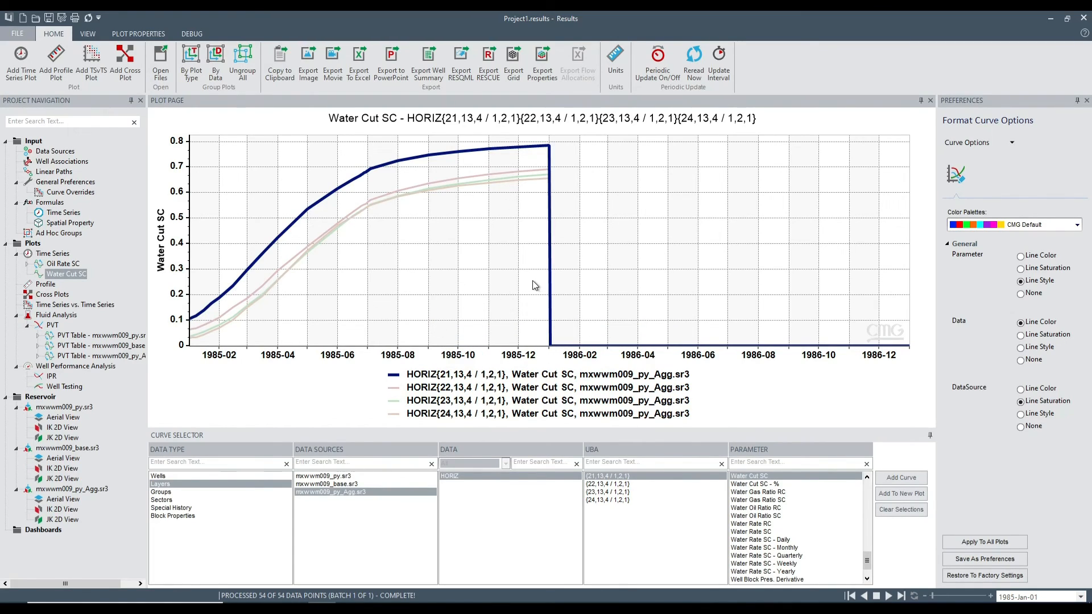
mouse_move(560, 318)
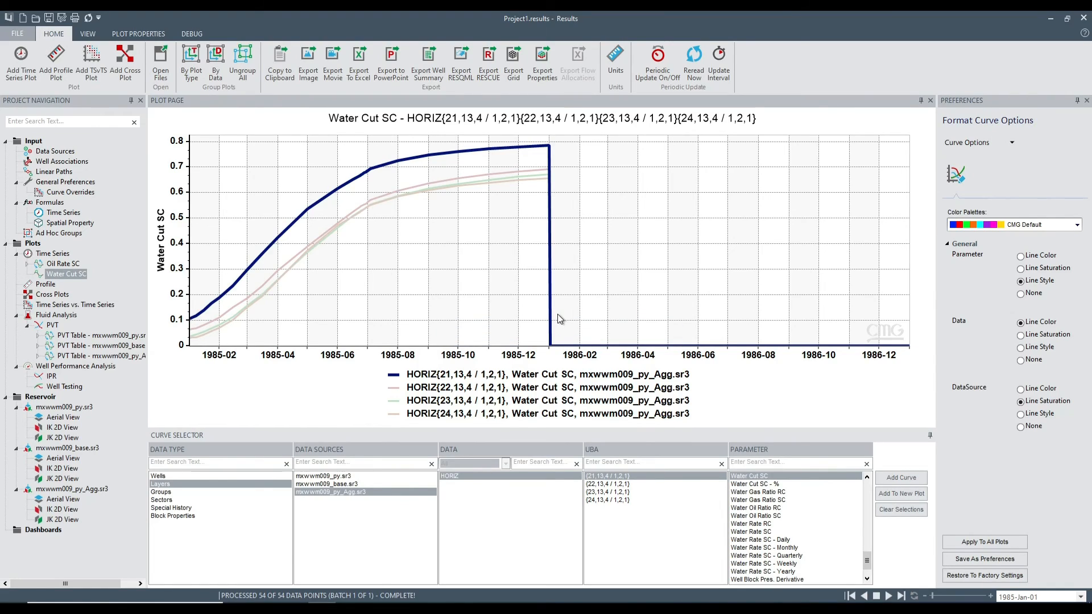
mouse_move(537, 321)
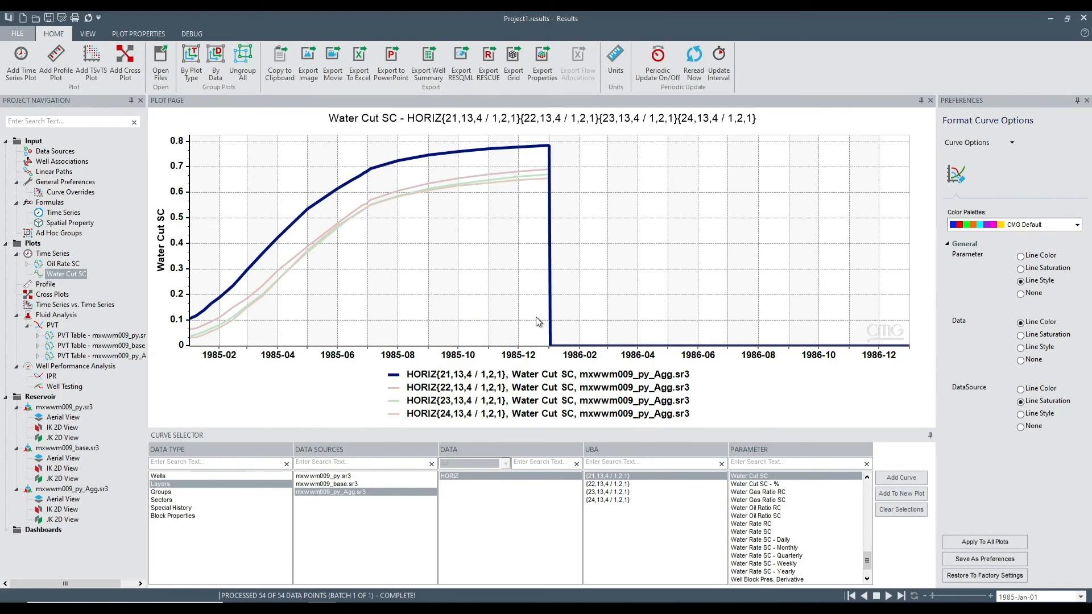
mouse_move(553, 317)
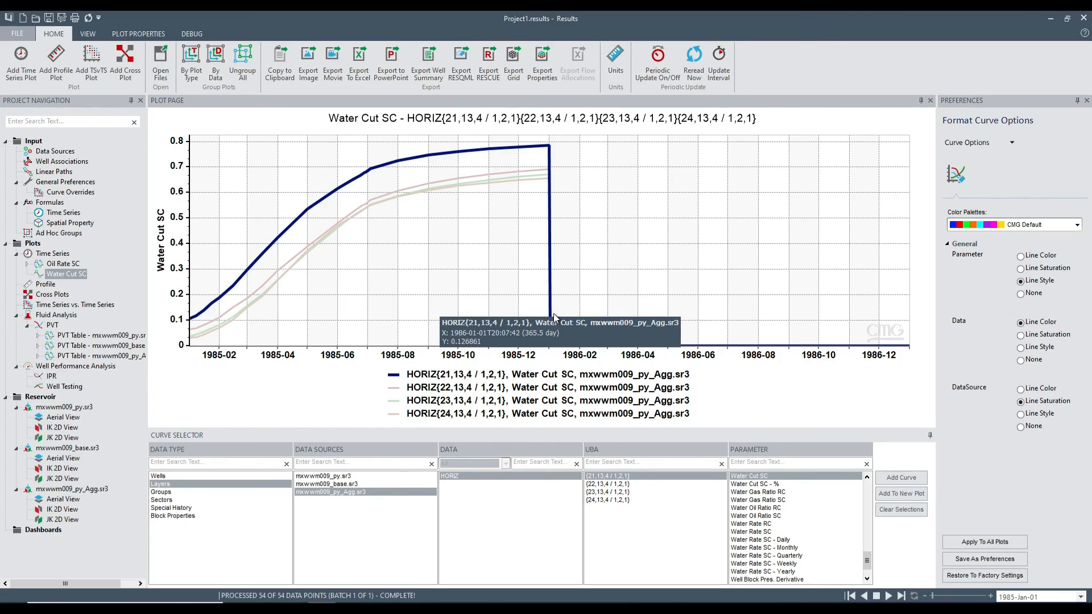
mouse_move(628, 321)
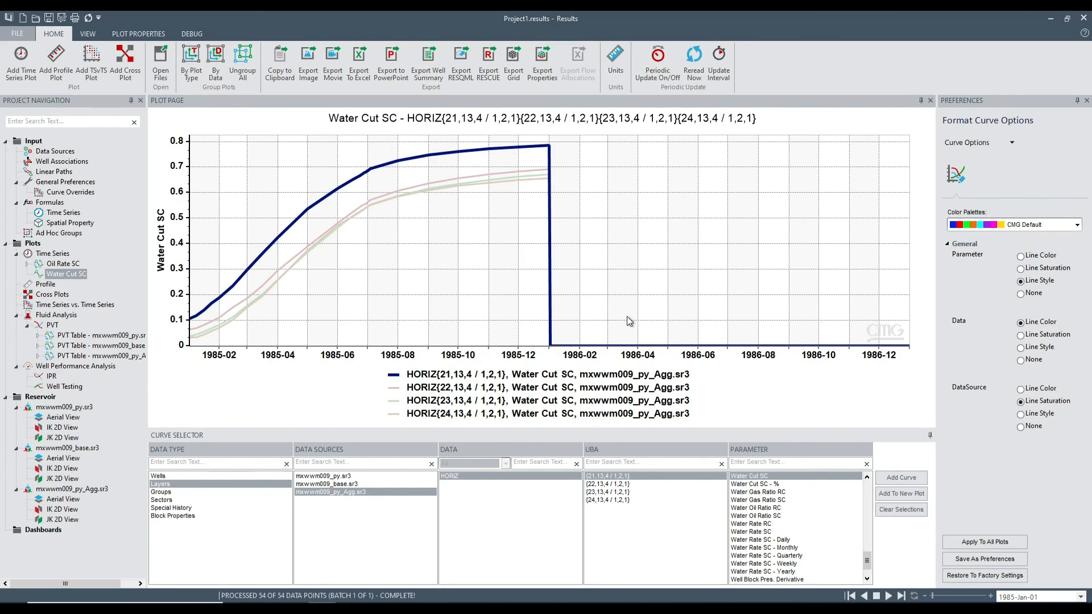